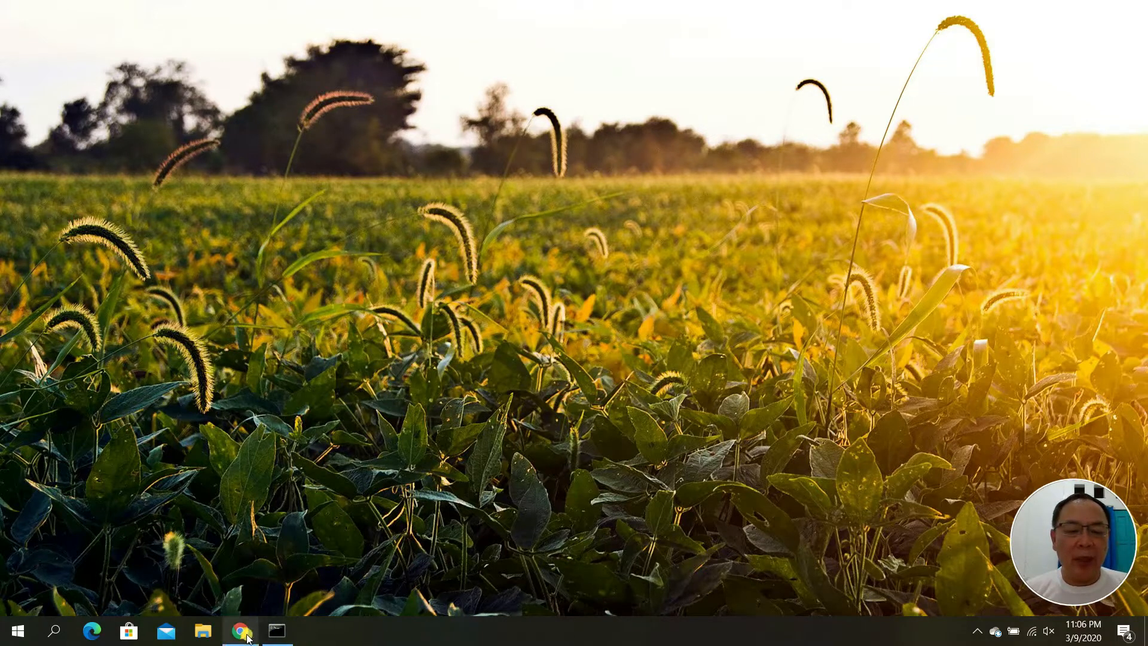
# - Launch Chrome and land on the horizon.netscout.com live DDoS map for March 9, 2020
pyautogui.click(239, 630)
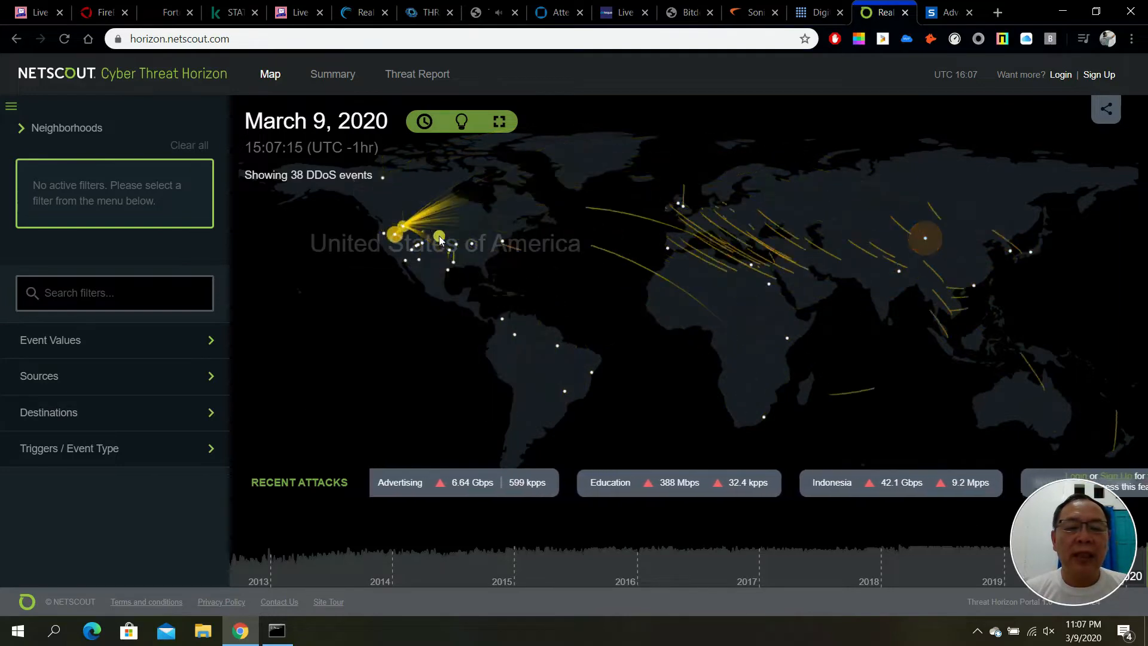
pyautogui.moveTo(1033, 253)
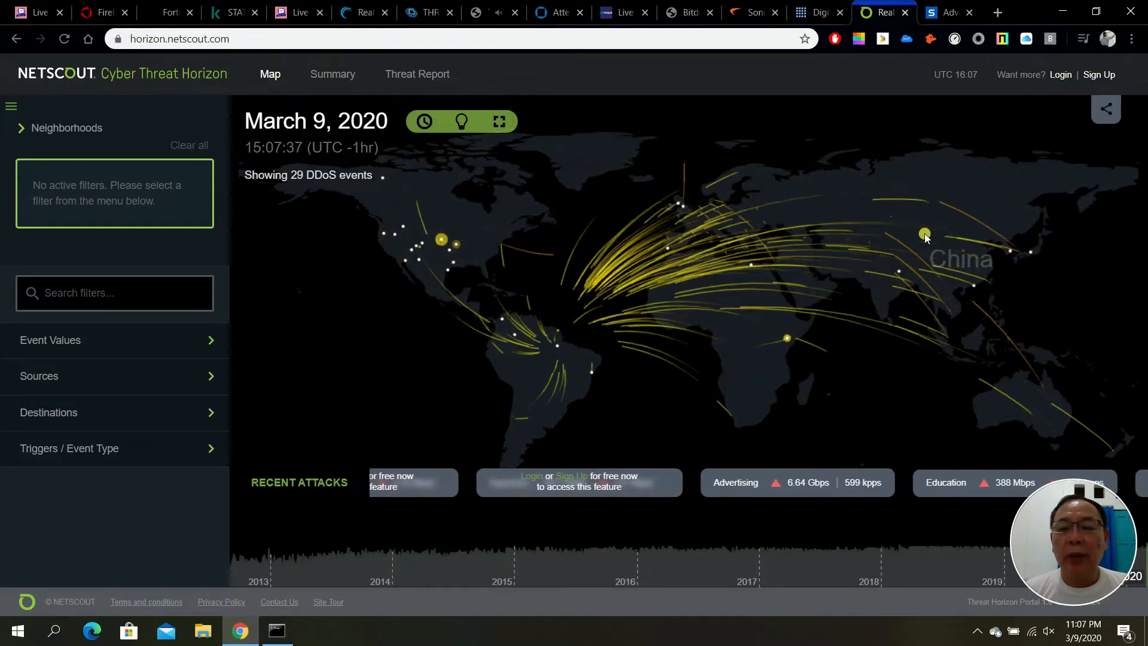
pyautogui.click(925, 236)
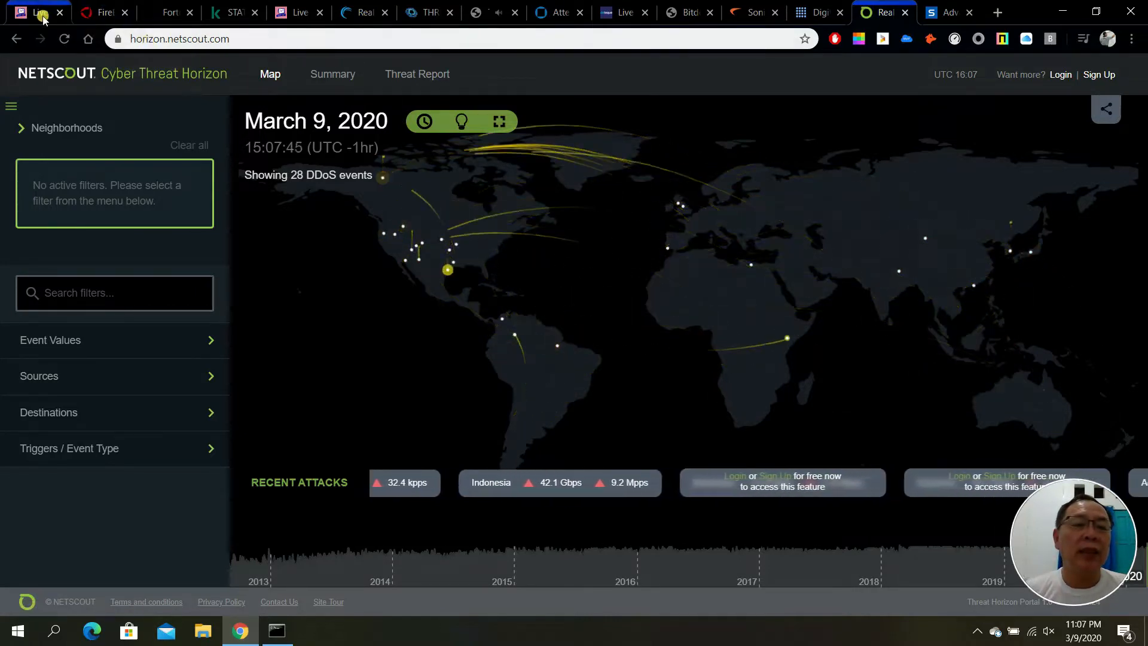
# - Show threatmap.checkpoint.com, view United States attack and malware trends, then highlight the page address
pyautogui.click(40, 12)
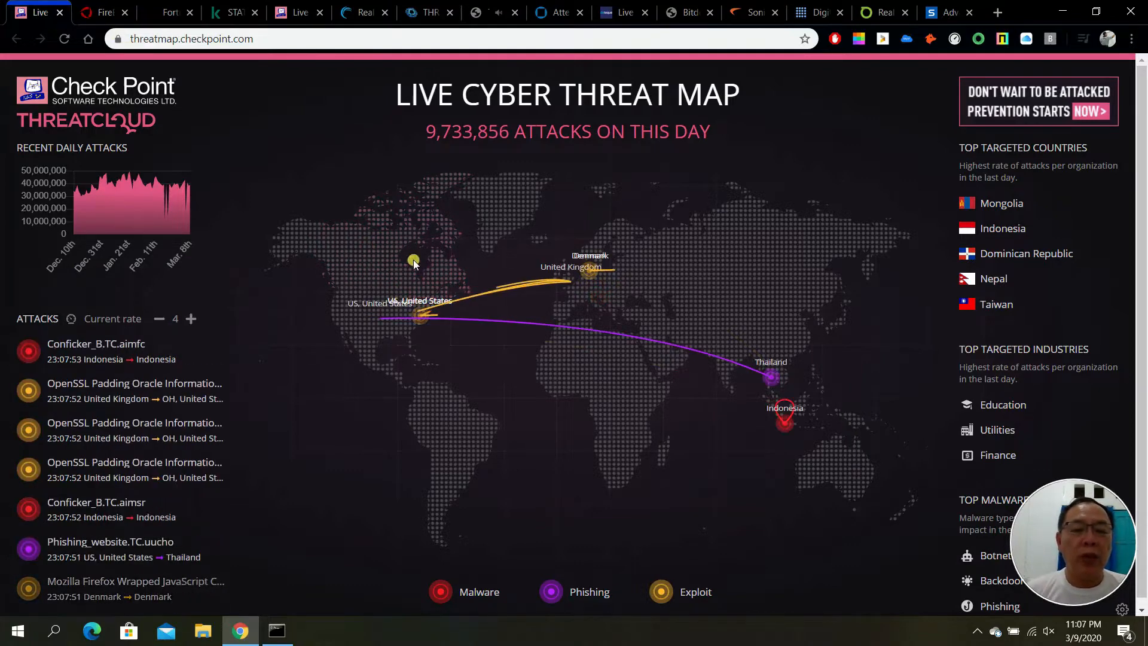
pyautogui.click(414, 262)
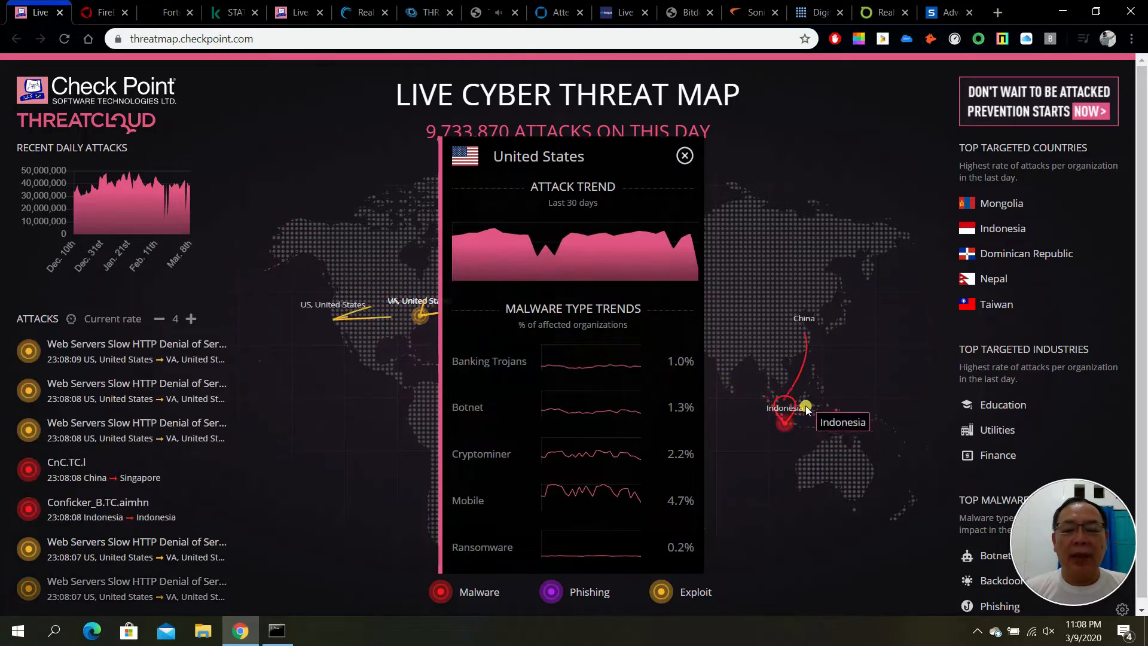
pyautogui.click(683, 156)
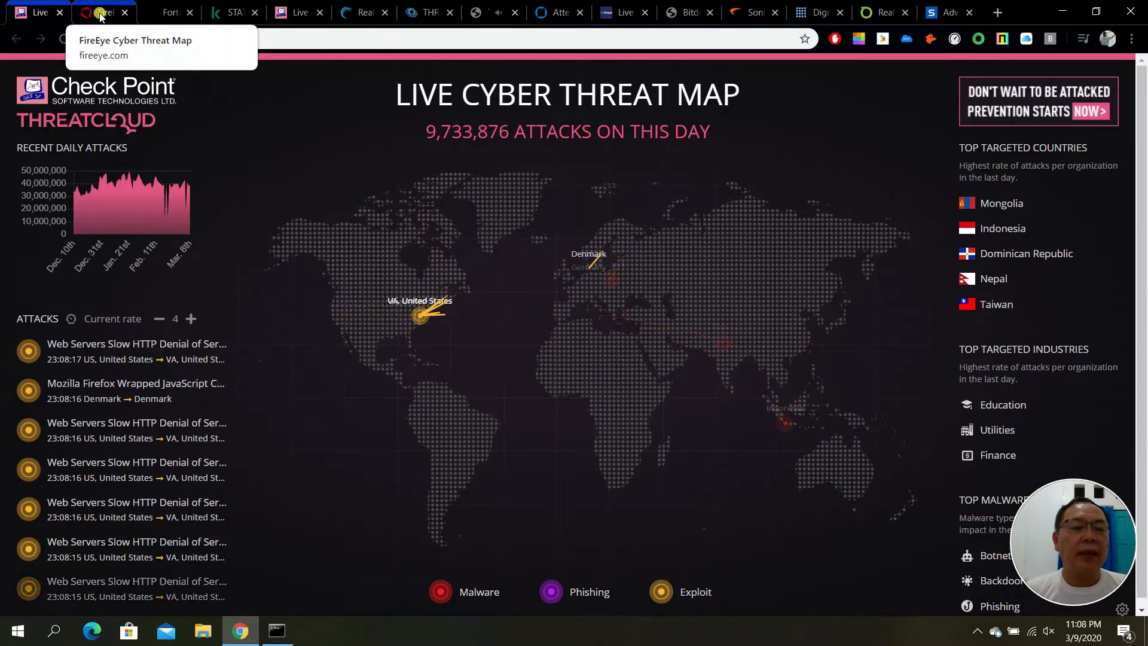
pyautogui.click(38, 12)
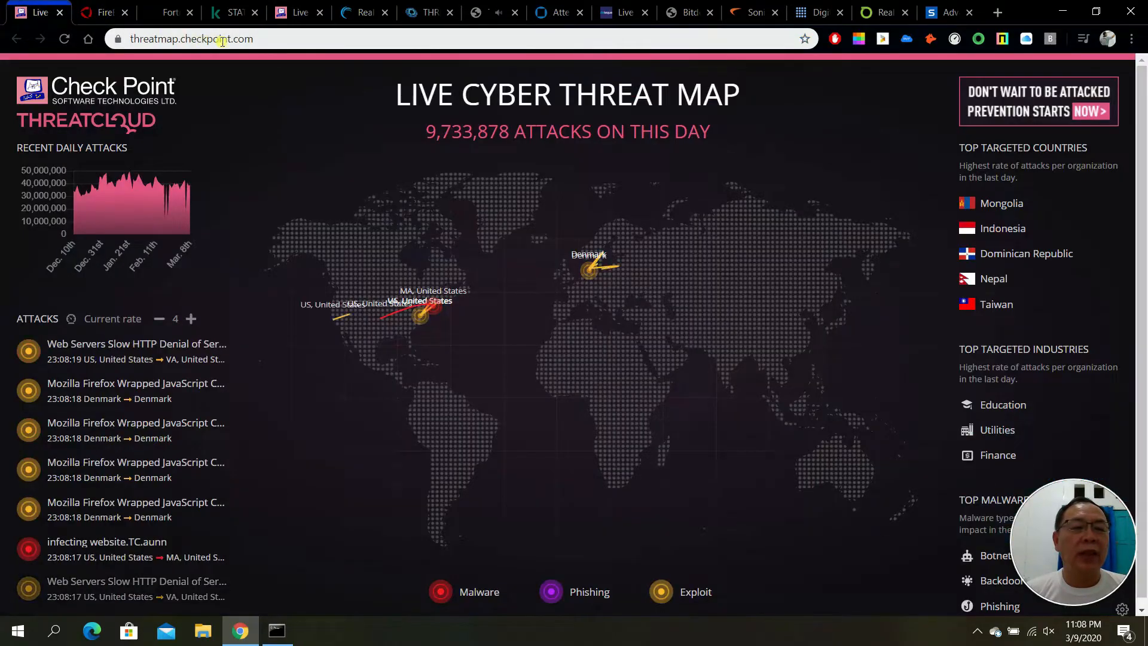
pyautogui.click(220, 38)
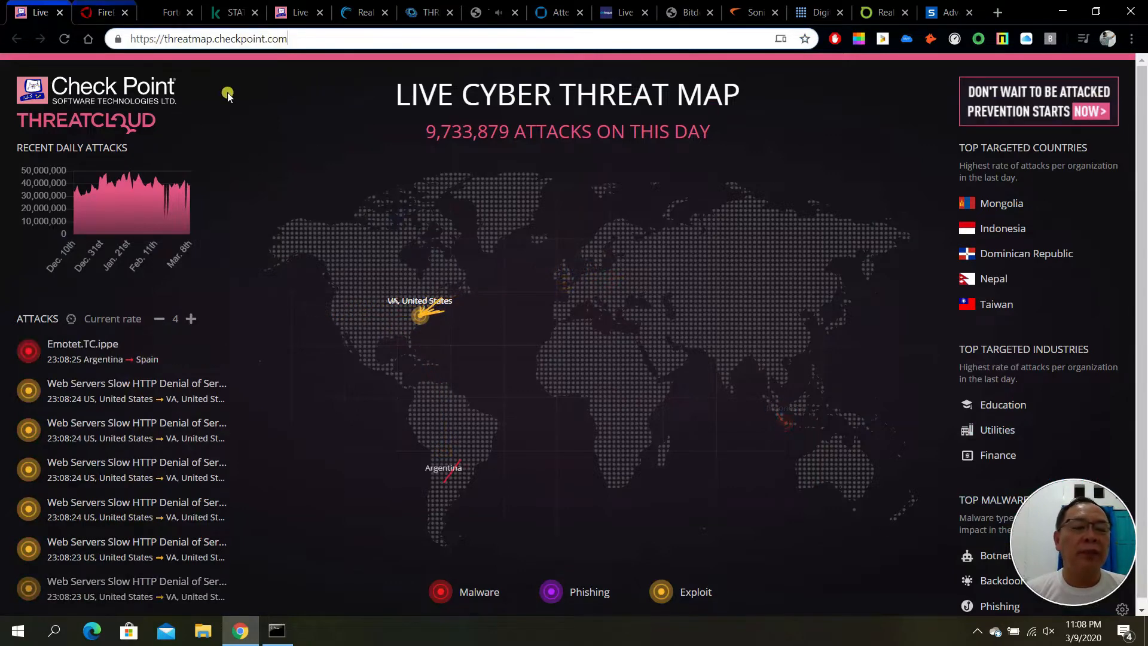
# - Show the fireeye.com/cyber-map/threat-map.html page with today's attack count and top industries
pyautogui.click(103, 12)
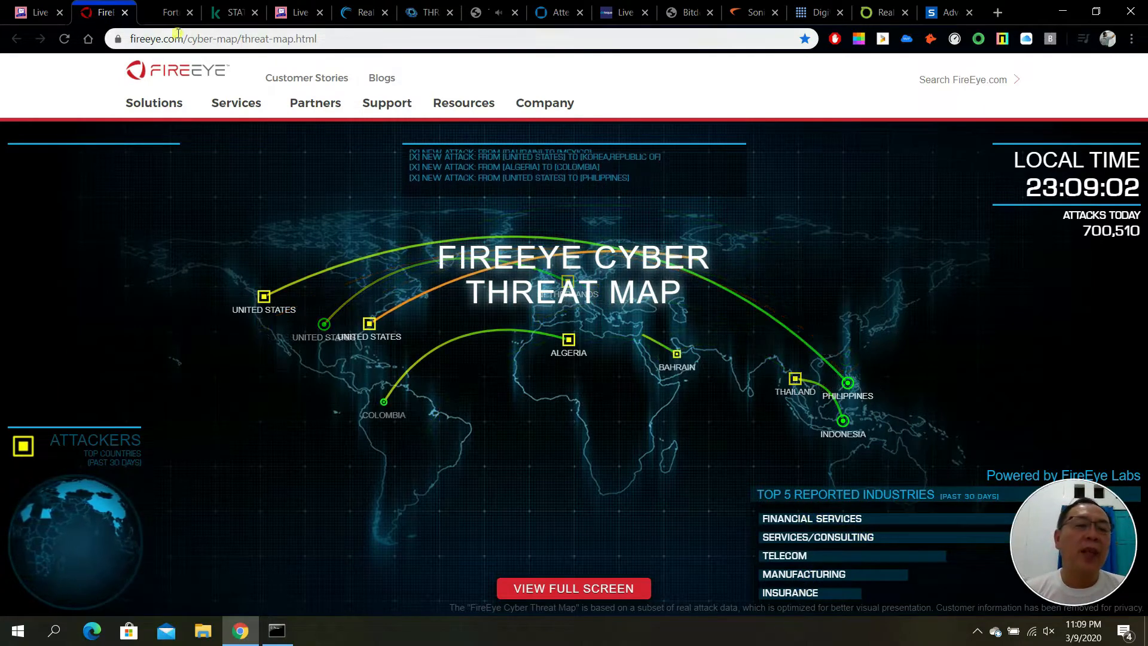
# - View the Fortinet live attack map and list, then move to cybermap.kaspersky.com
pyautogui.click(170, 12)
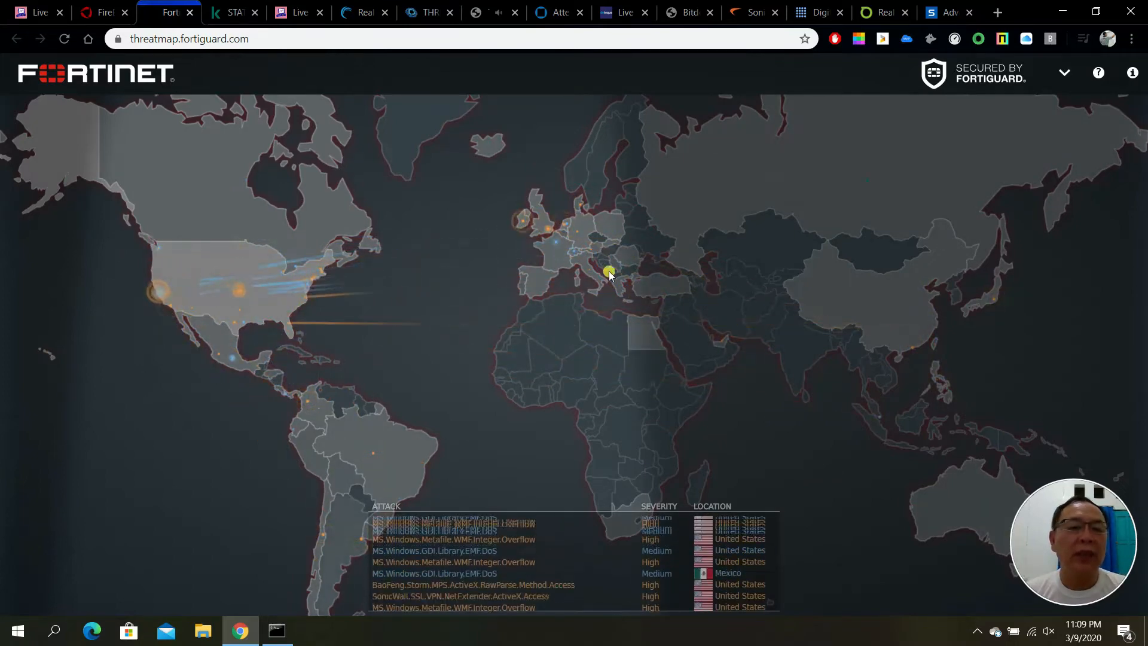
pyautogui.click(233, 12)
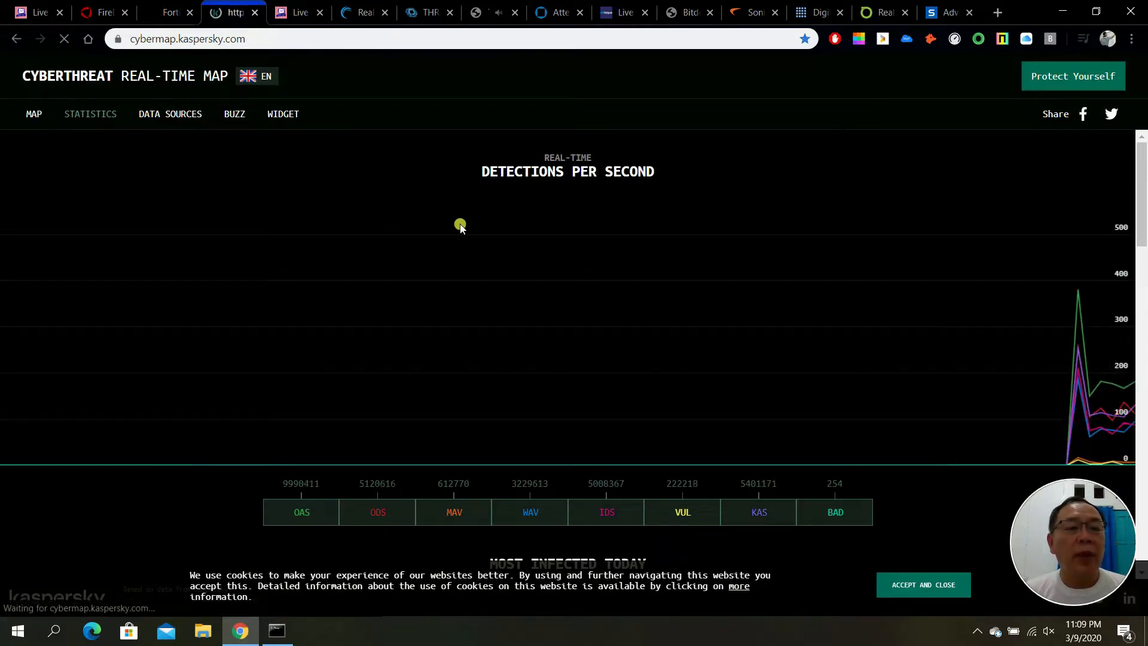
# - Revisit the Fortinet map, return to Kaspersky's map and toggle it into globe view
pyautogui.click(34, 116)
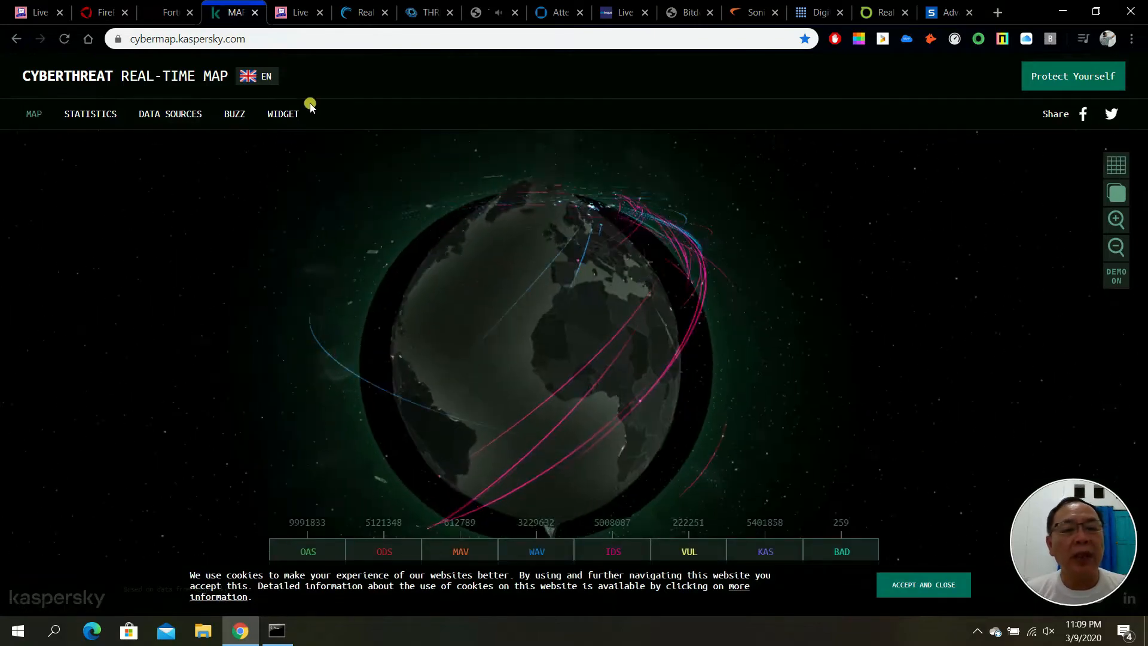
pyautogui.click(169, 12)
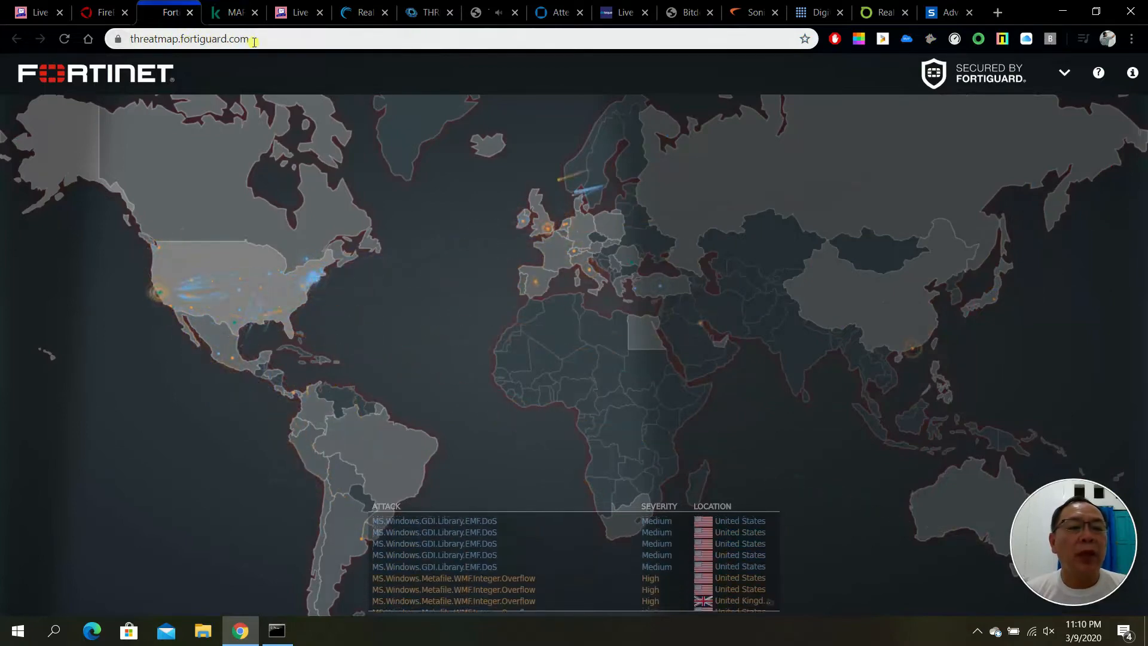
pyautogui.click(233, 12)
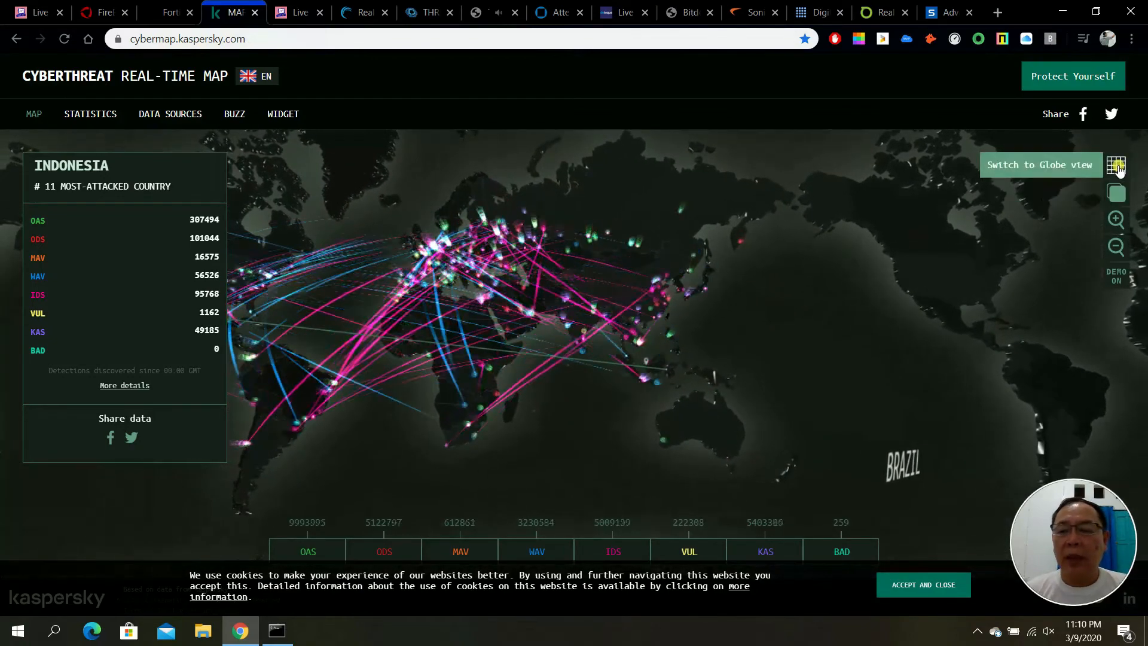
pyautogui.click(1116, 164)
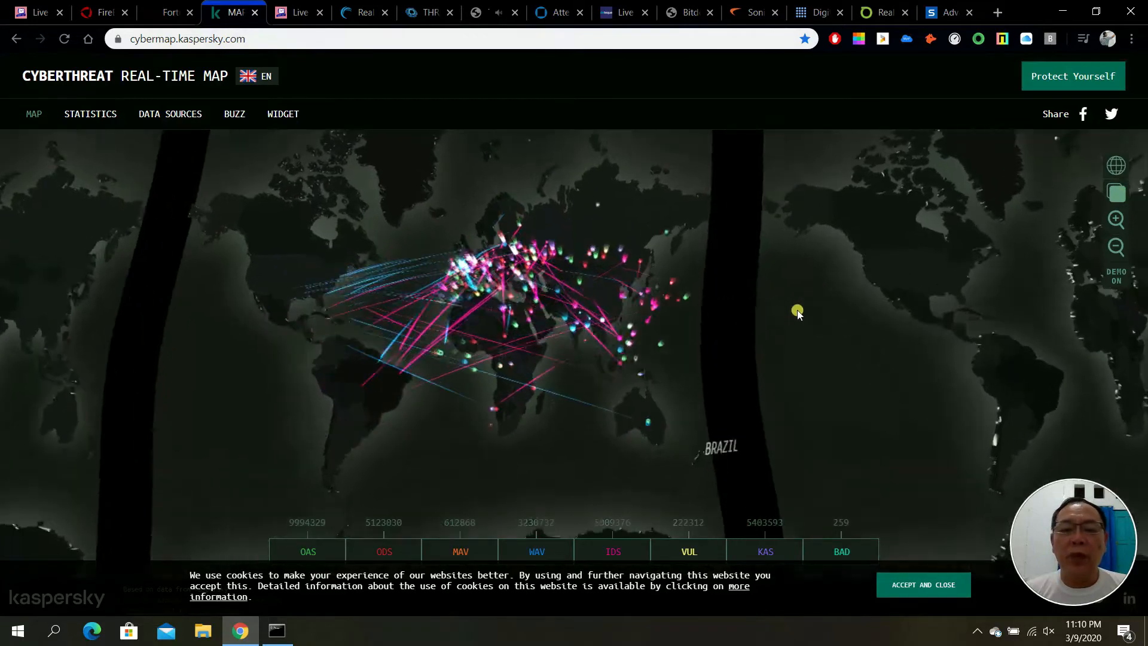
pyautogui.click(1115, 165)
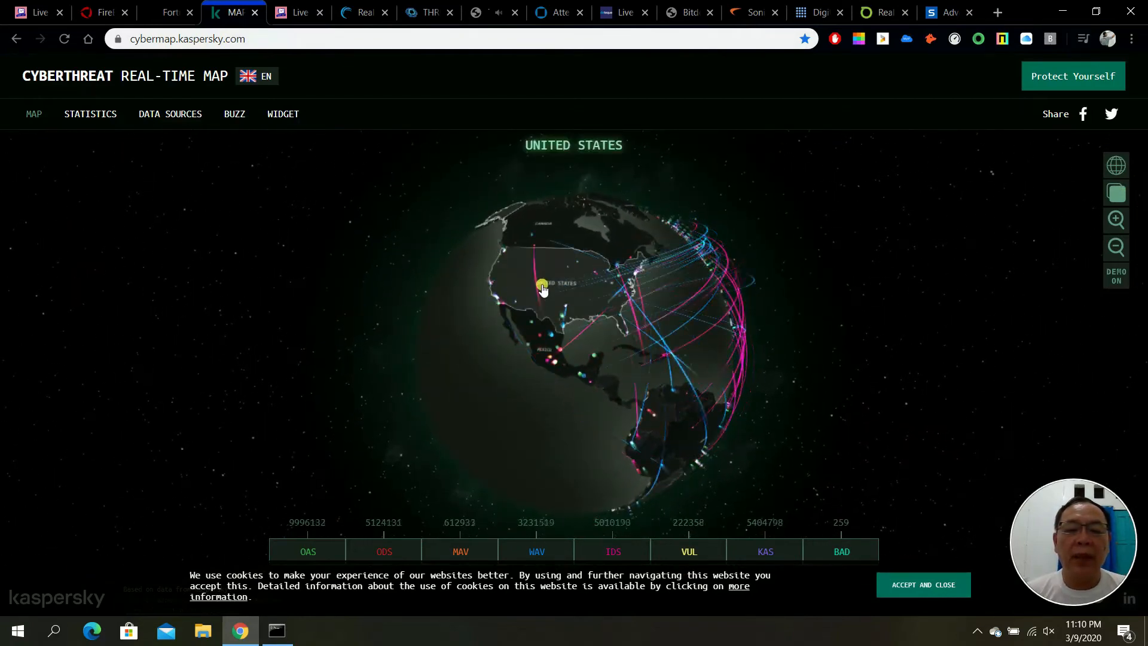
# - View detection statistics for Indonesia and China, then return to the Check Point live map
pyautogui.click(540, 285)
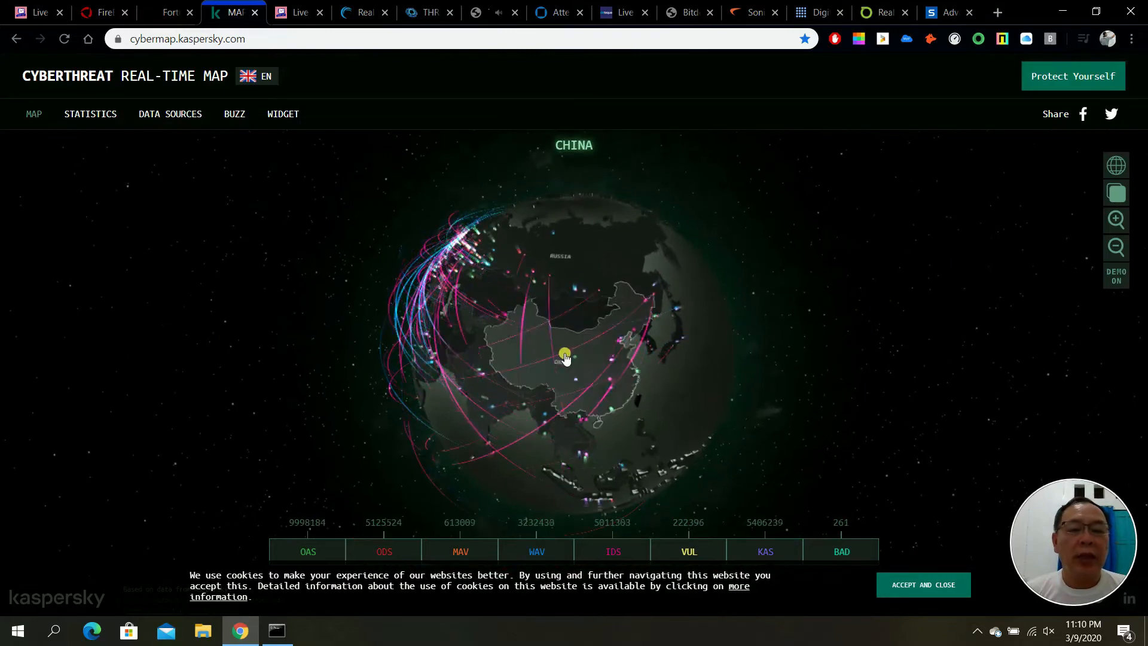
pyautogui.click(563, 354)
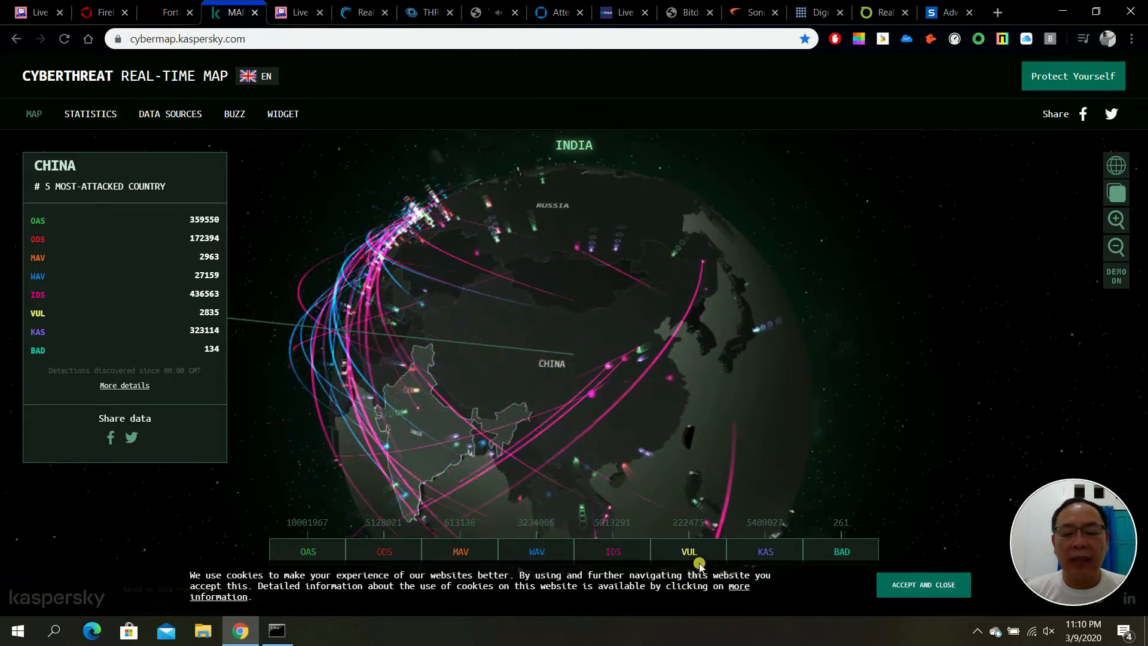
pyautogui.moveTo(764, 551)
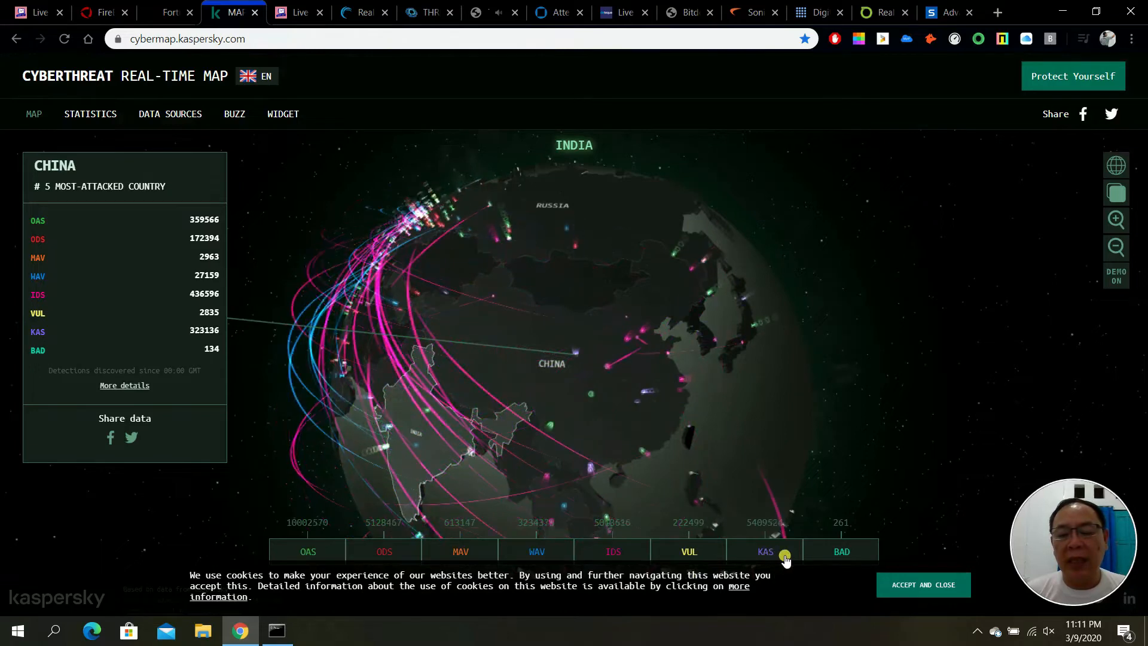
pyautogui.moveTo(840, 552)
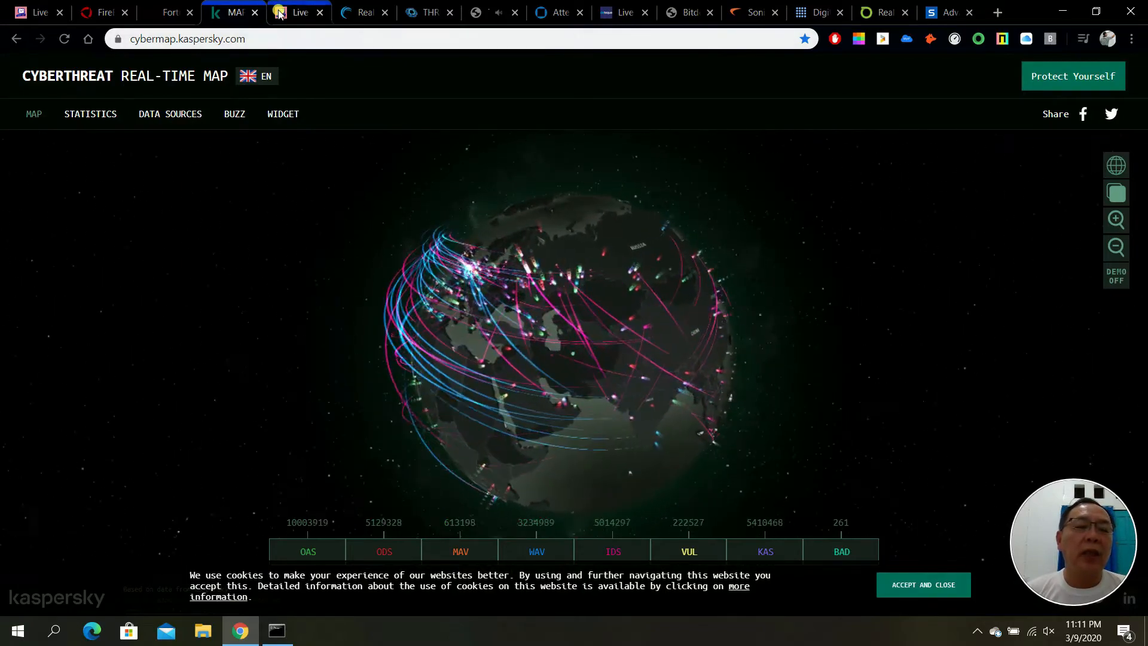
pyautogui.click(300, 12)
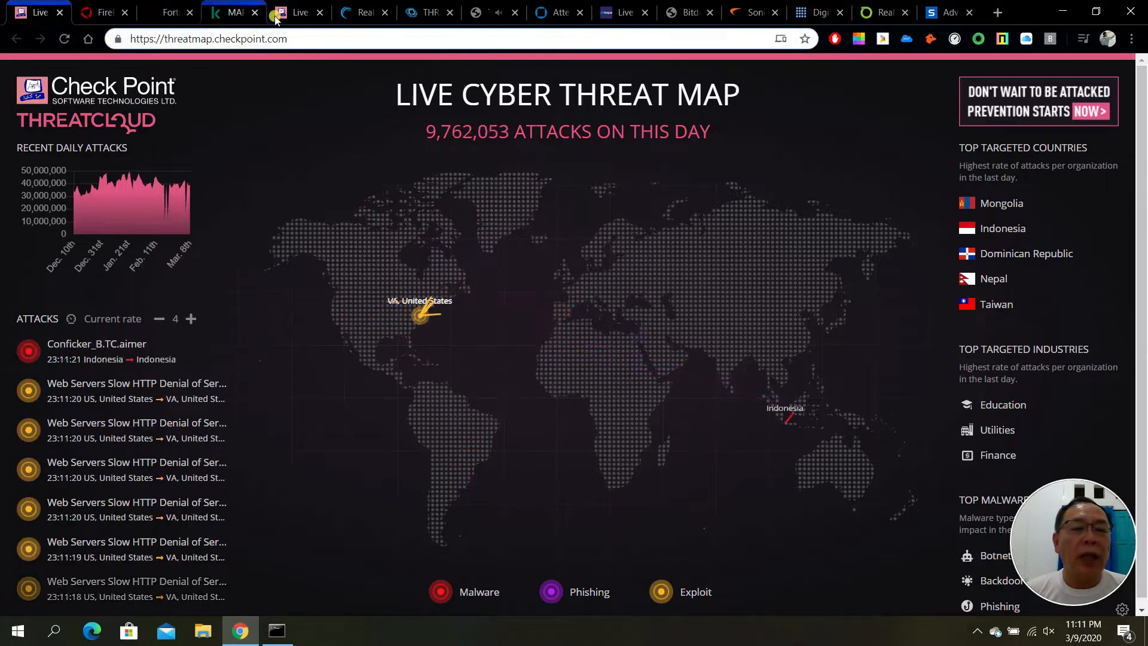
pyautogui.click(319, 11)
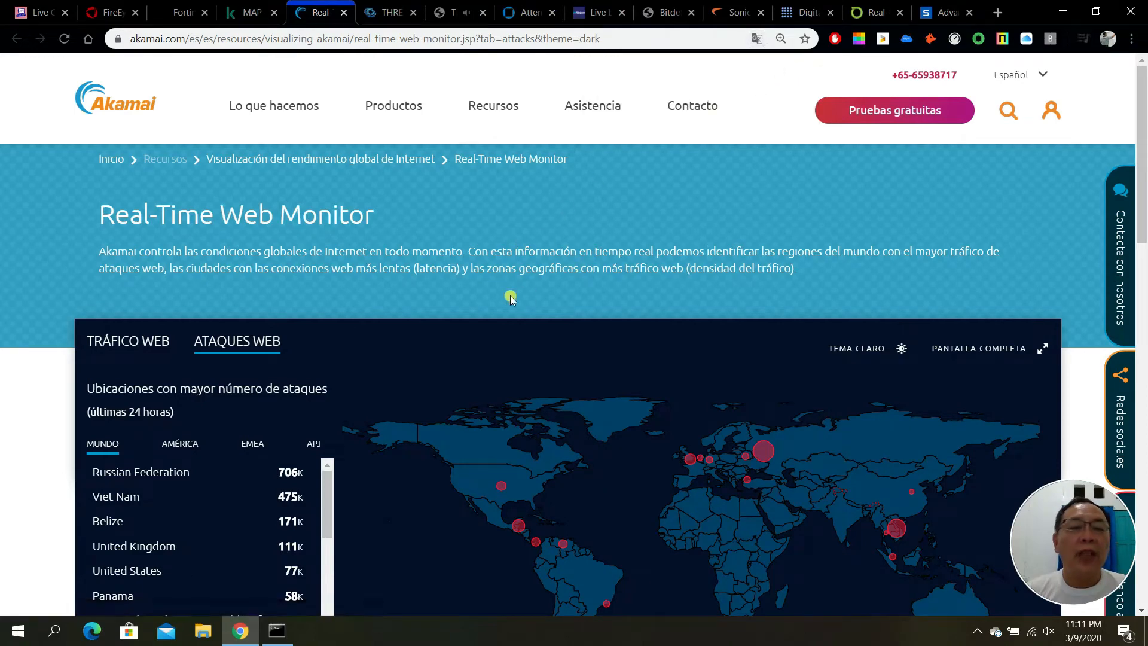
pyautogui.scroll(-3)
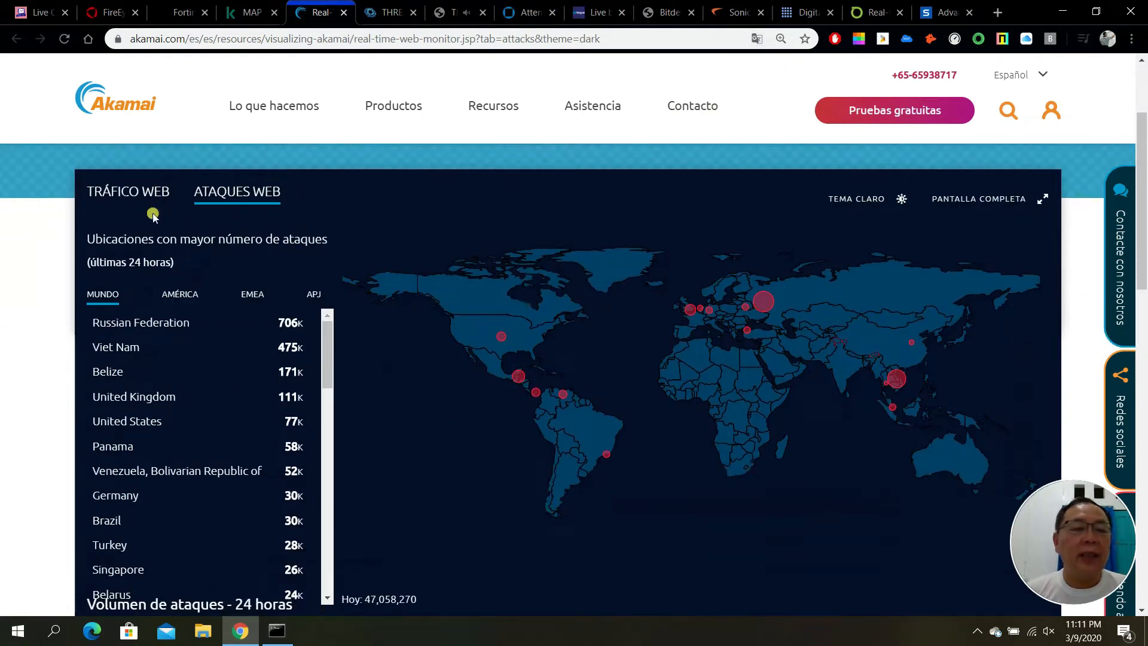
pyautogui.moveTo(501, 347)
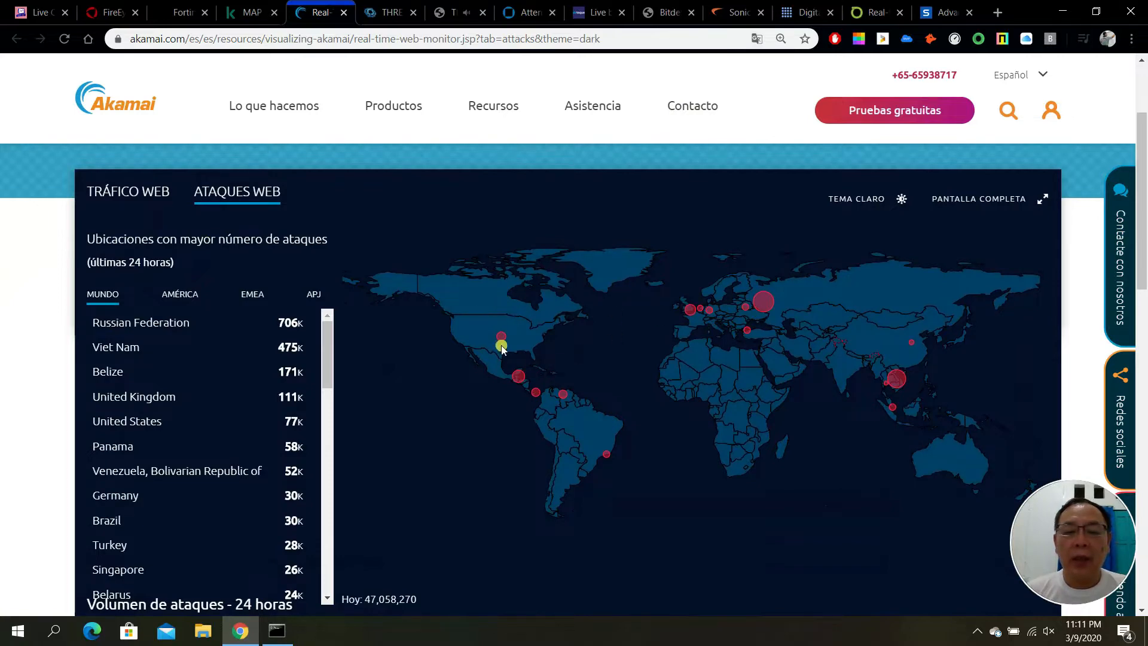
pyautogui.scroll(-3)
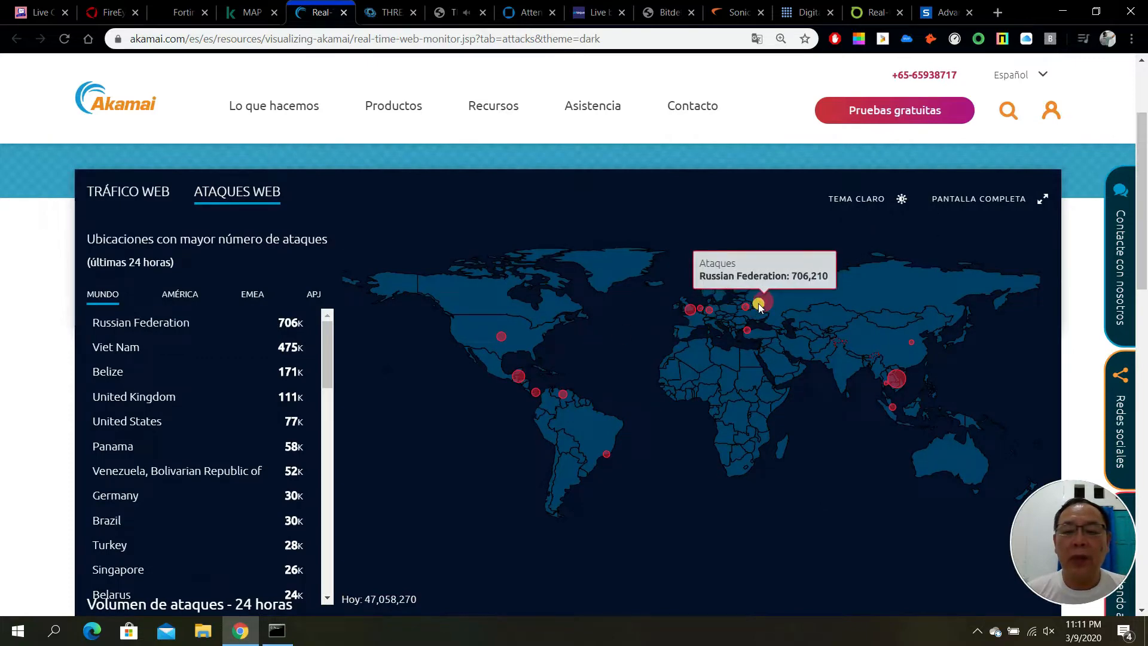
pyautogui.click(179, 294)
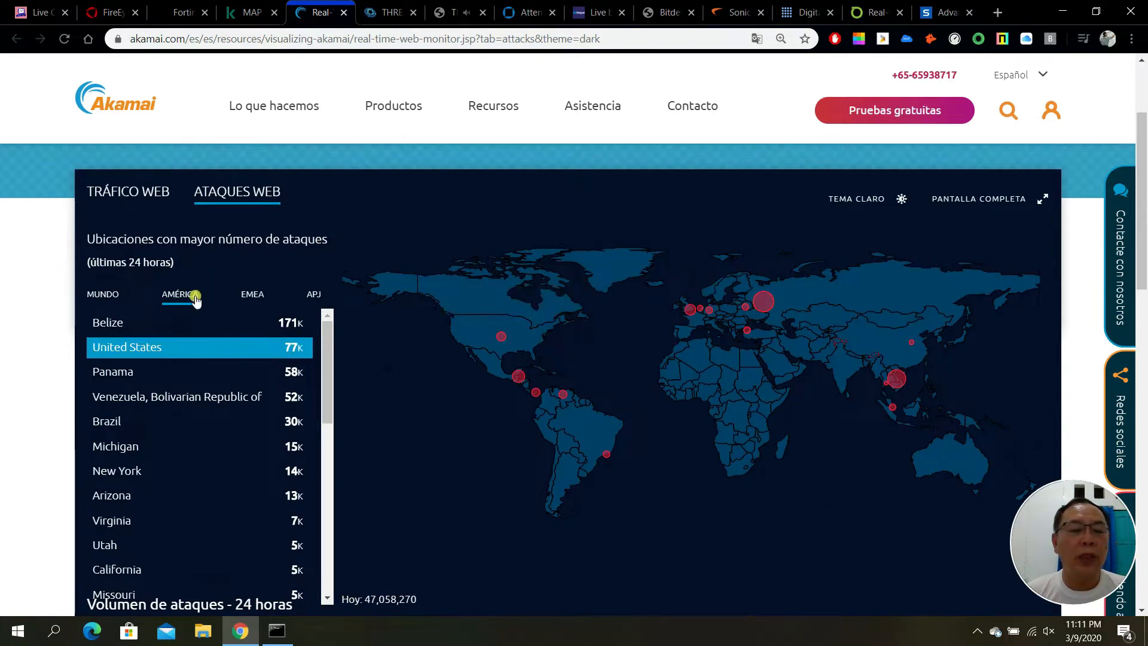
pyautogui.moveTo(674, 310)
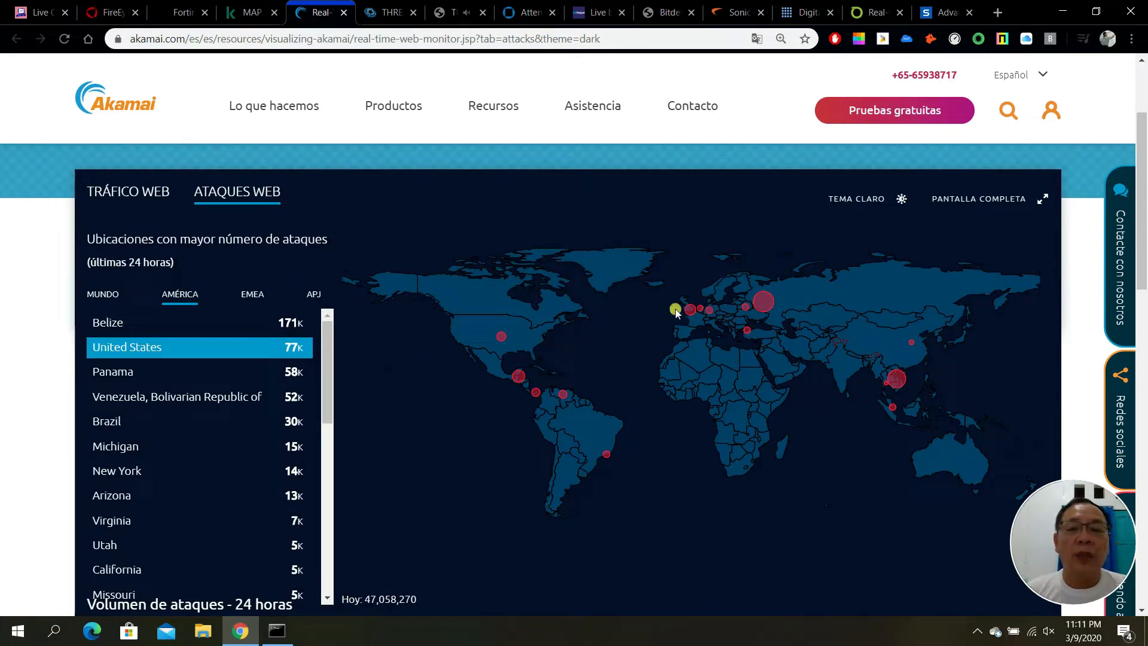
pyautogui.click(1021, 74)
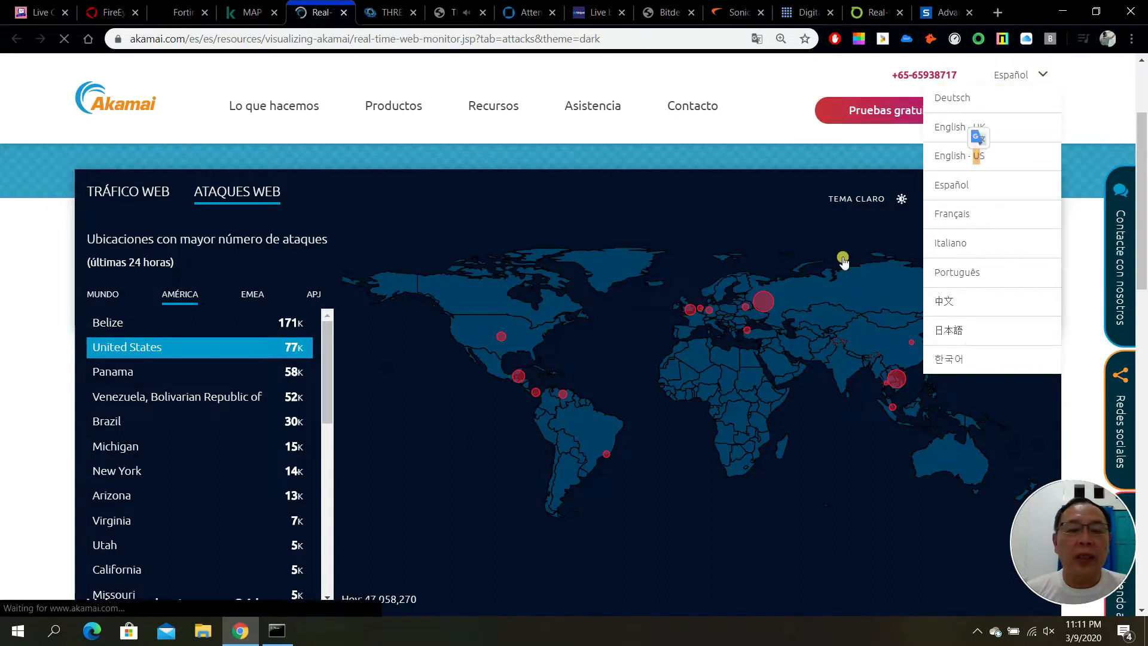
pyautogui.click(959, 155)
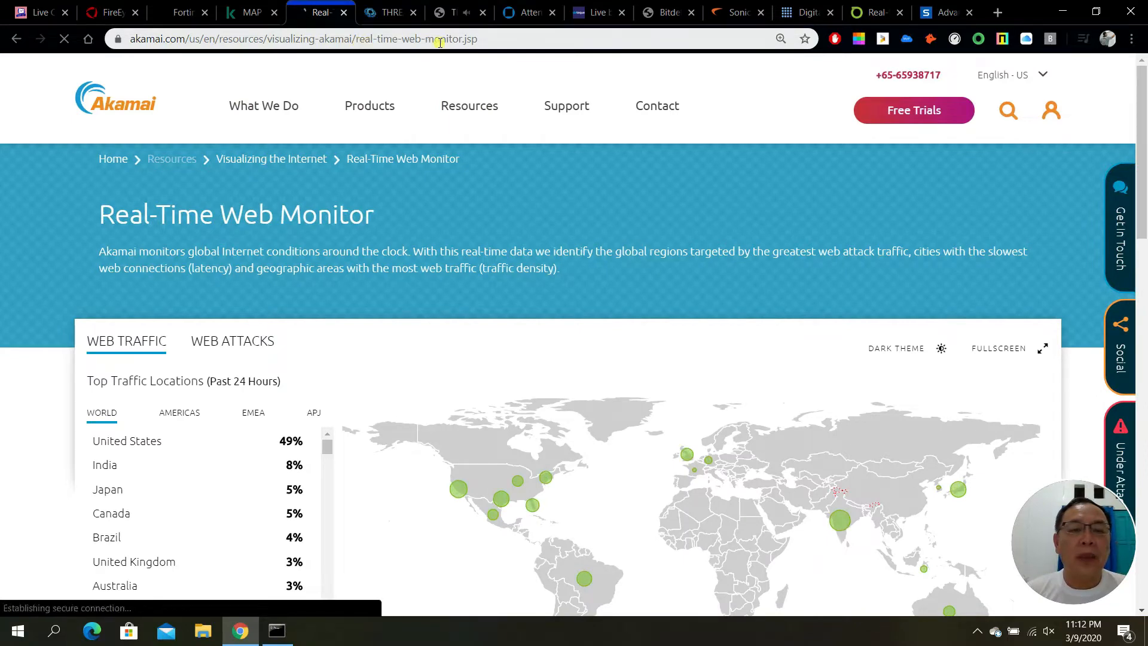
pyautogui.scroll(-3)
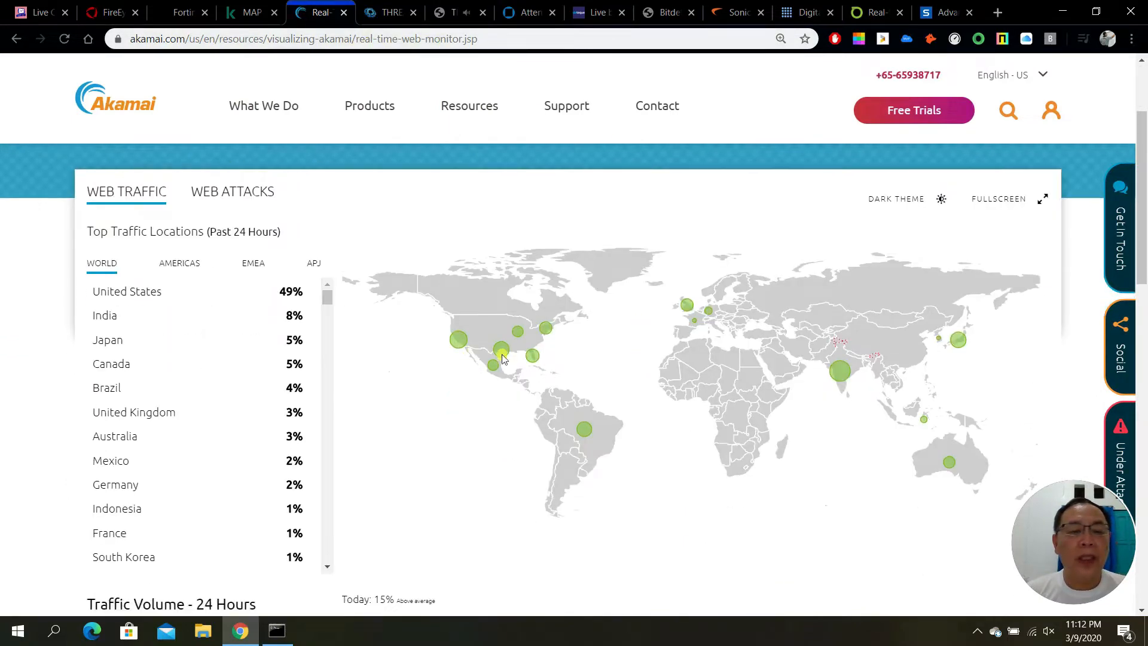
pyautogui.moveTo(456, 340)
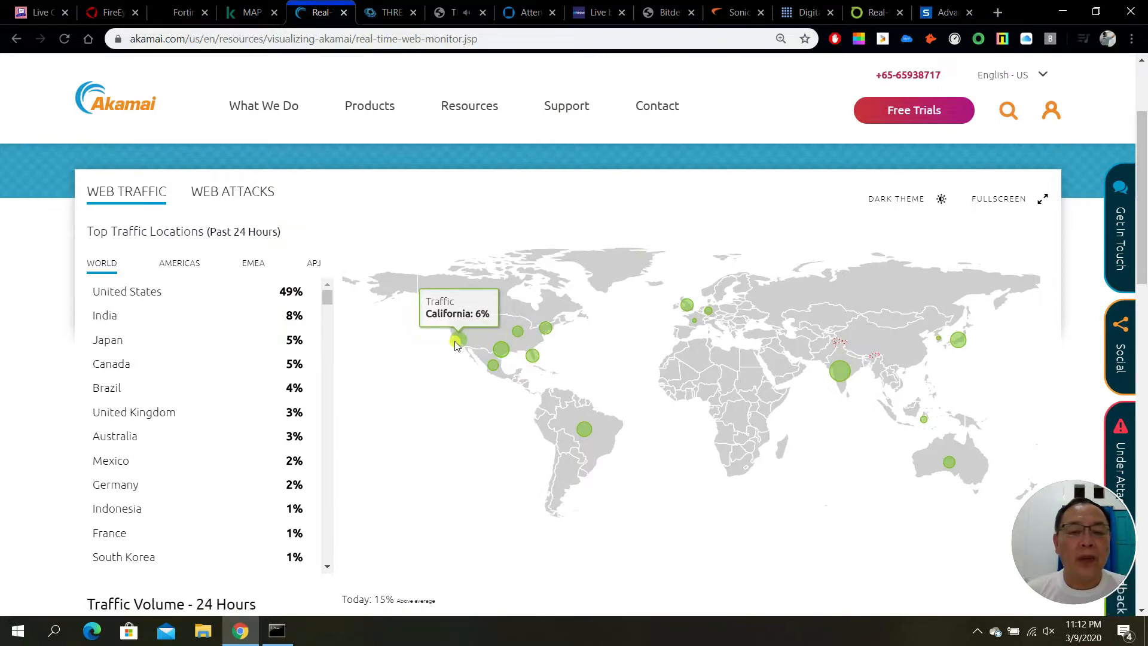
pyautogui.moveTo(207, 303)
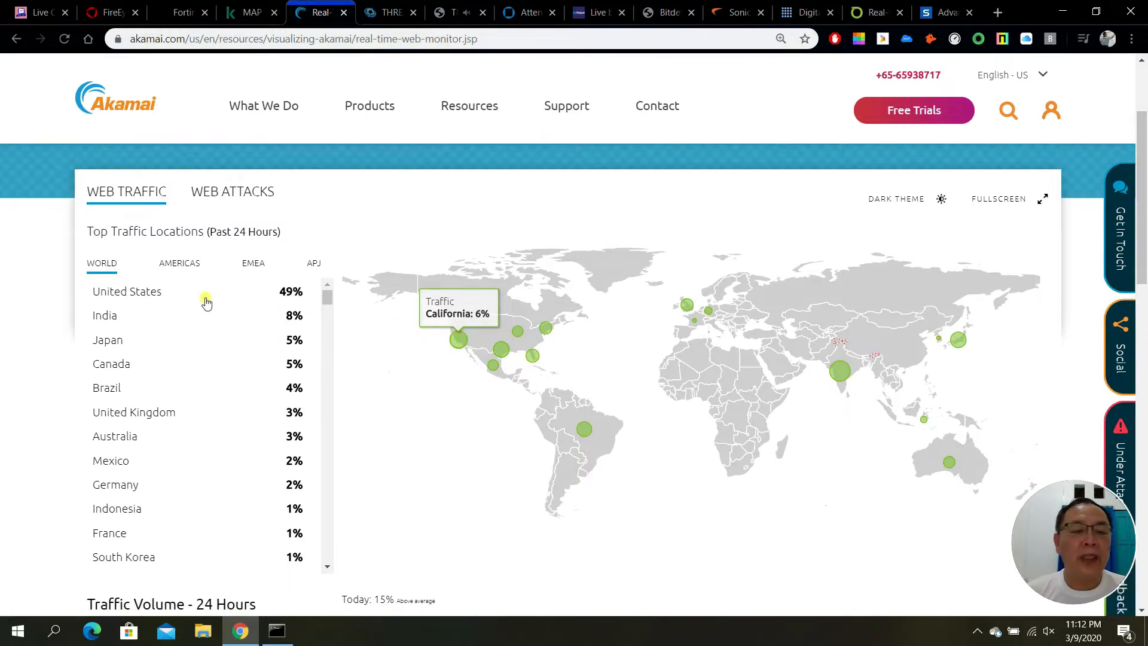
pyautogui.moveTo(563, 358)
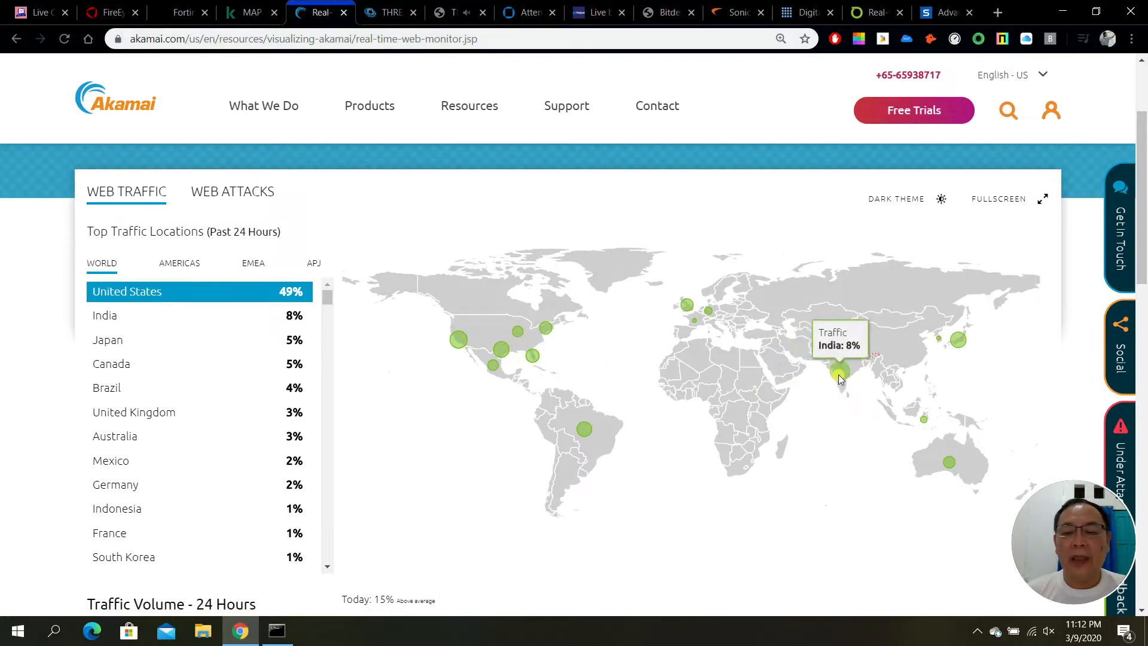
pyautogui.moveTo(958, 339)
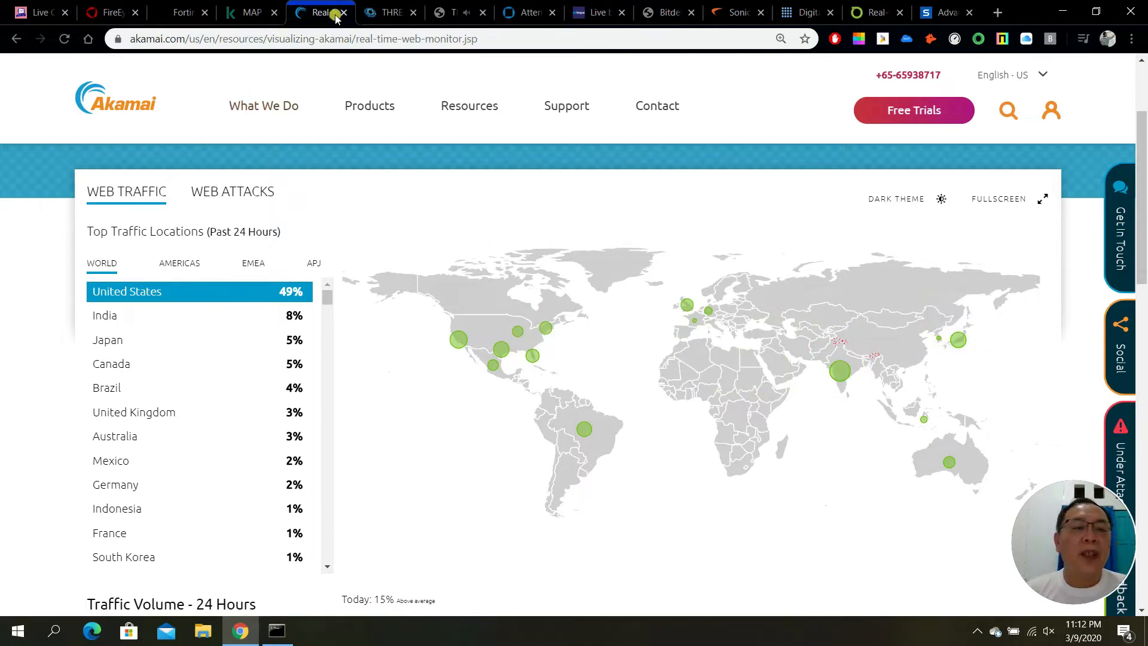
# - View the LookingGlass infection map and inspect one US infection point's popup, then dismiss it
pyautogui.click(387, 12)
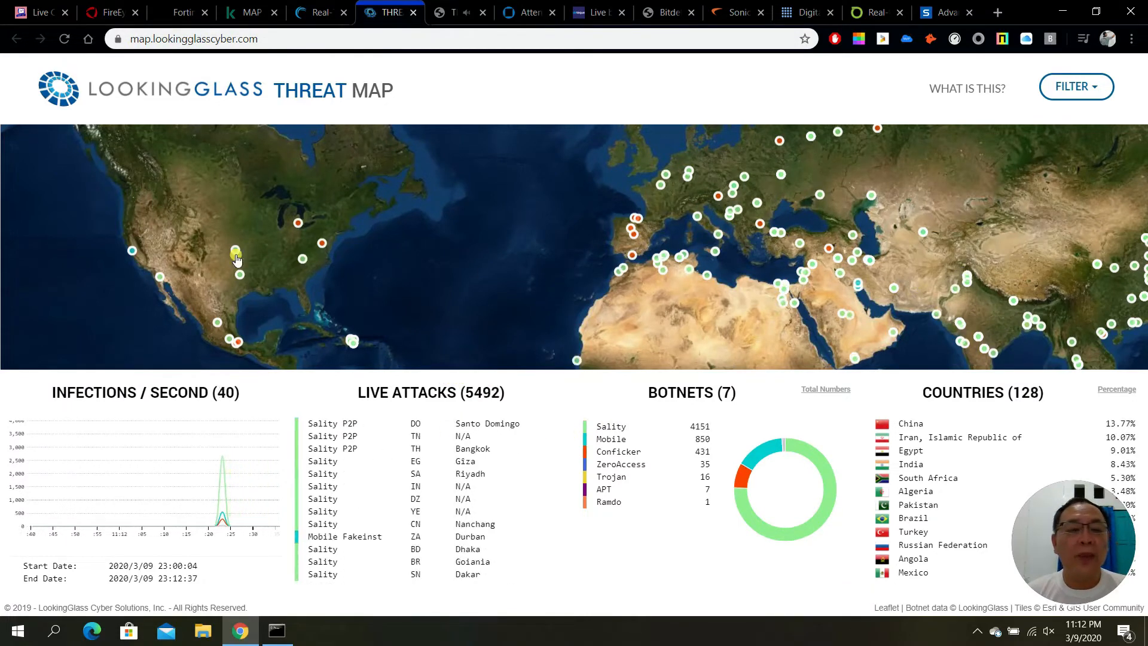
pyautogui.click(238, 263)
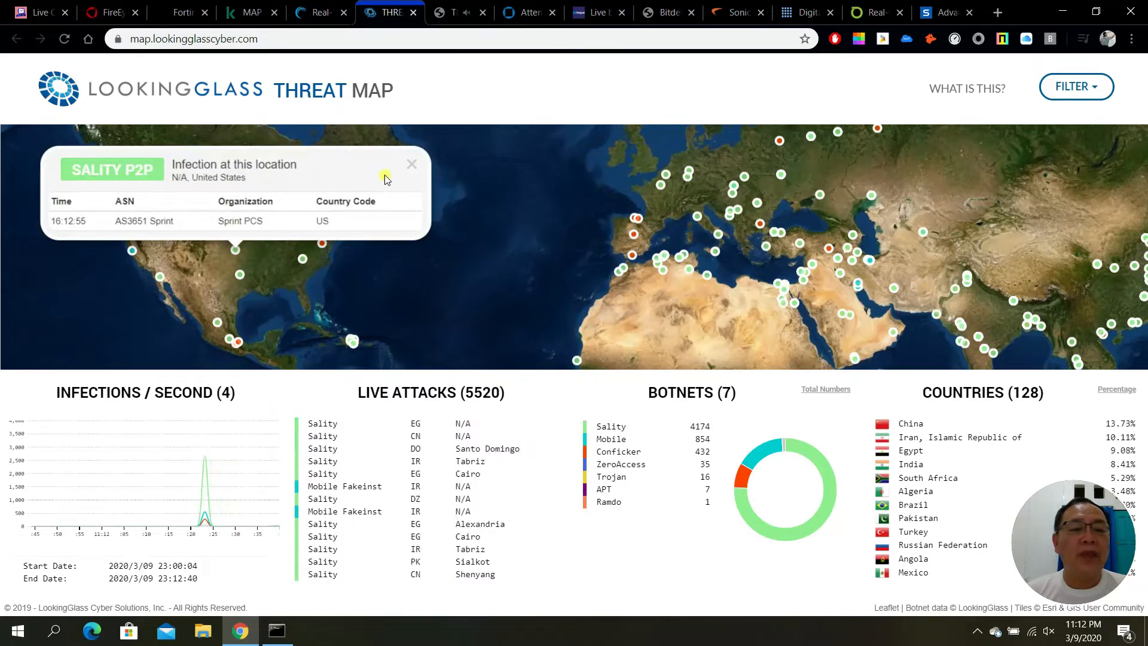
pyautogui.click(412, 164)
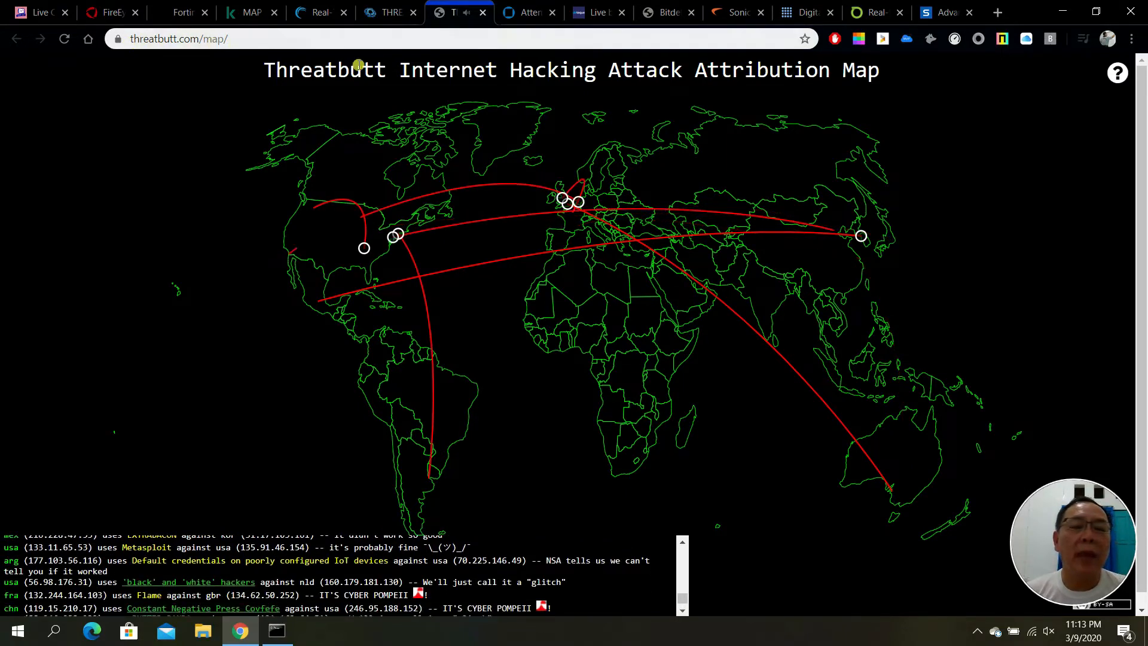
pyautogui.moveTo(528, 12)
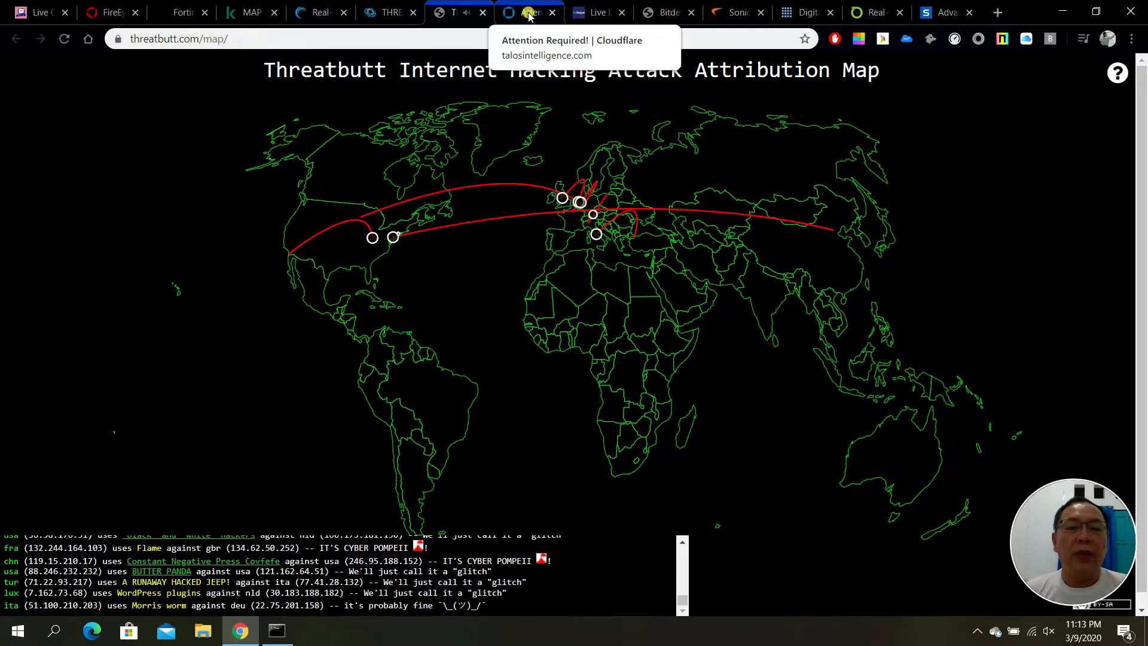
# - Pass the Talos 'I'm not a robot' check and inspect one US spam hotspot on the senders map
pyautogui.click(527, 12)
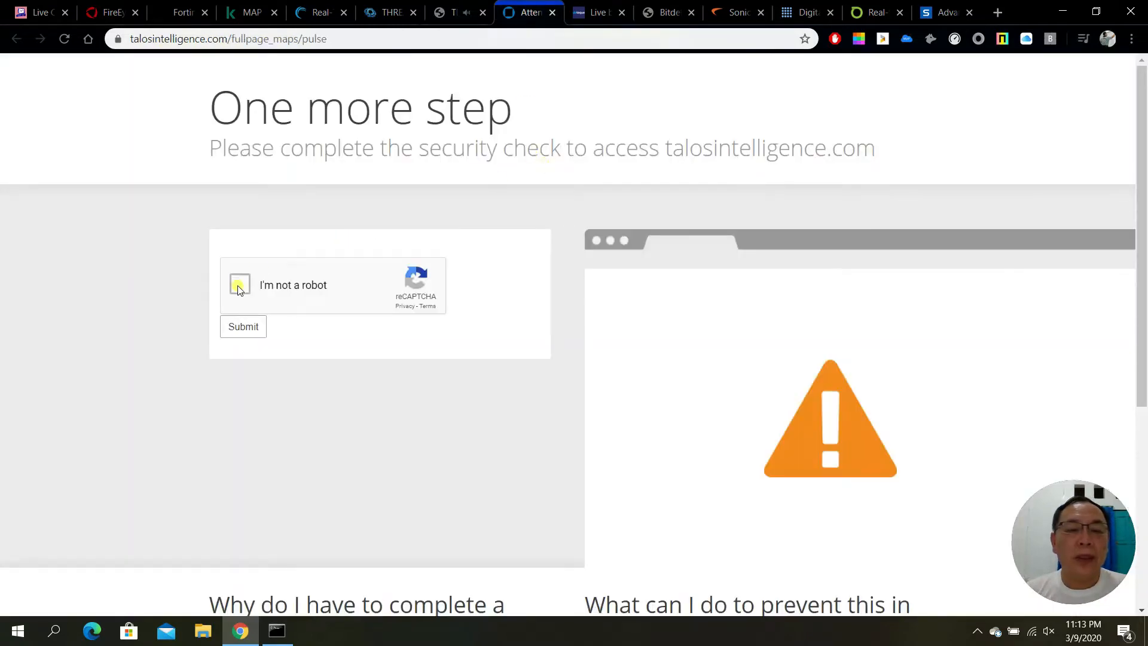
pyautogui.click(239, 285)
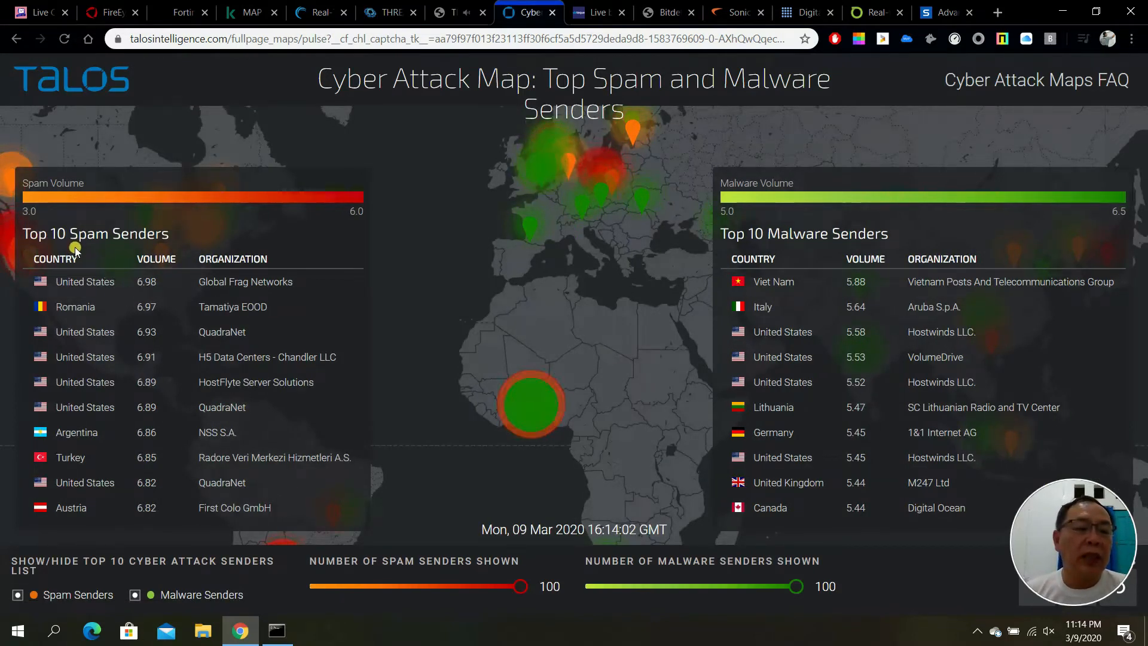
pyautogui.moveTo(74, 306)
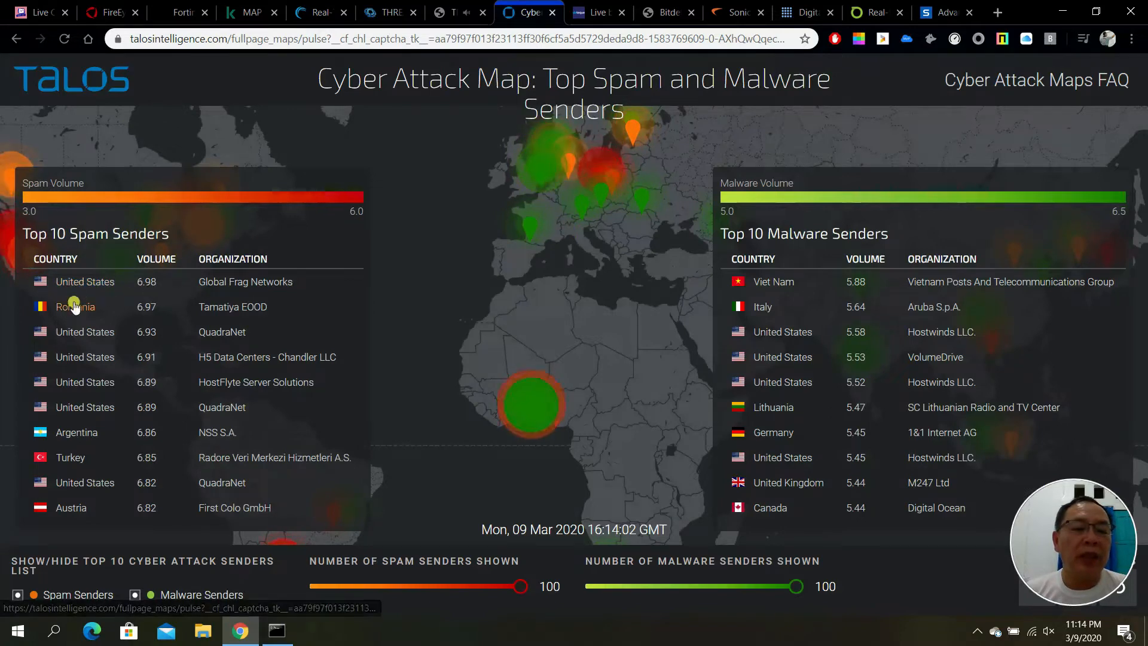
pyautogui.moveTo(556, 262)
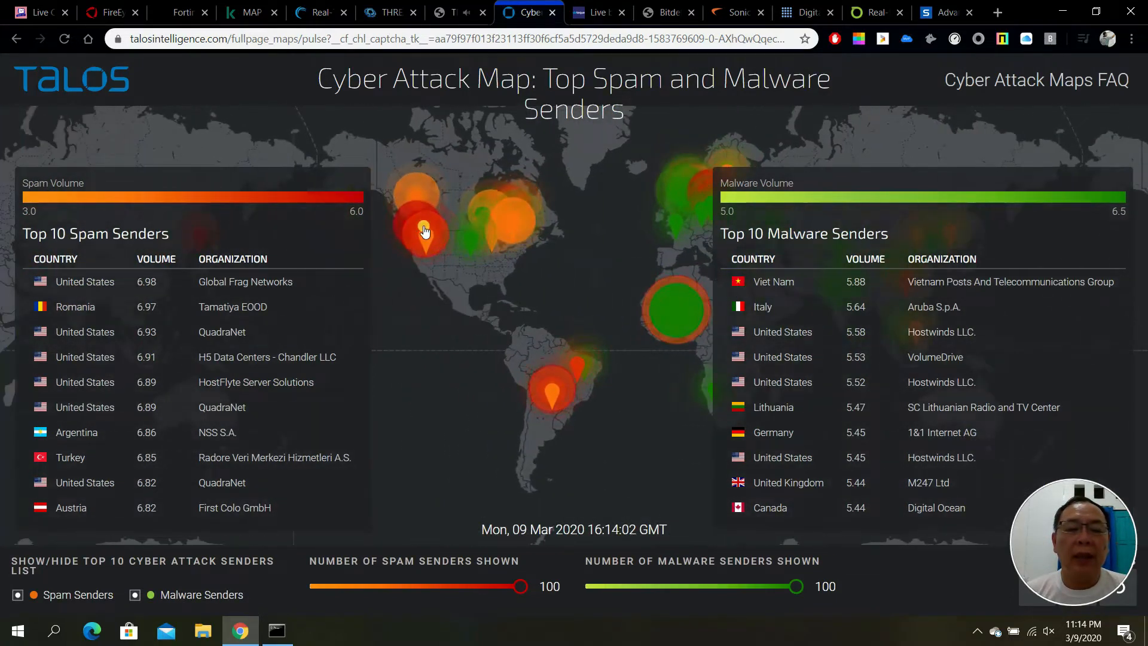
pyautogui.click(511, 259)
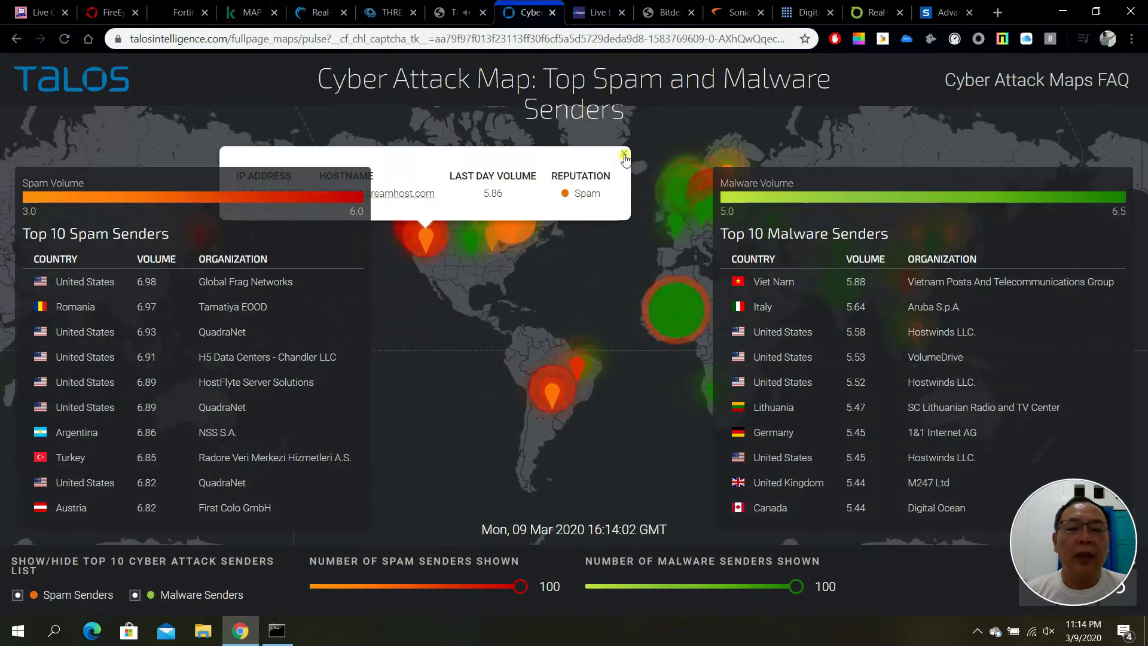
pyautogui.click(624, 155)
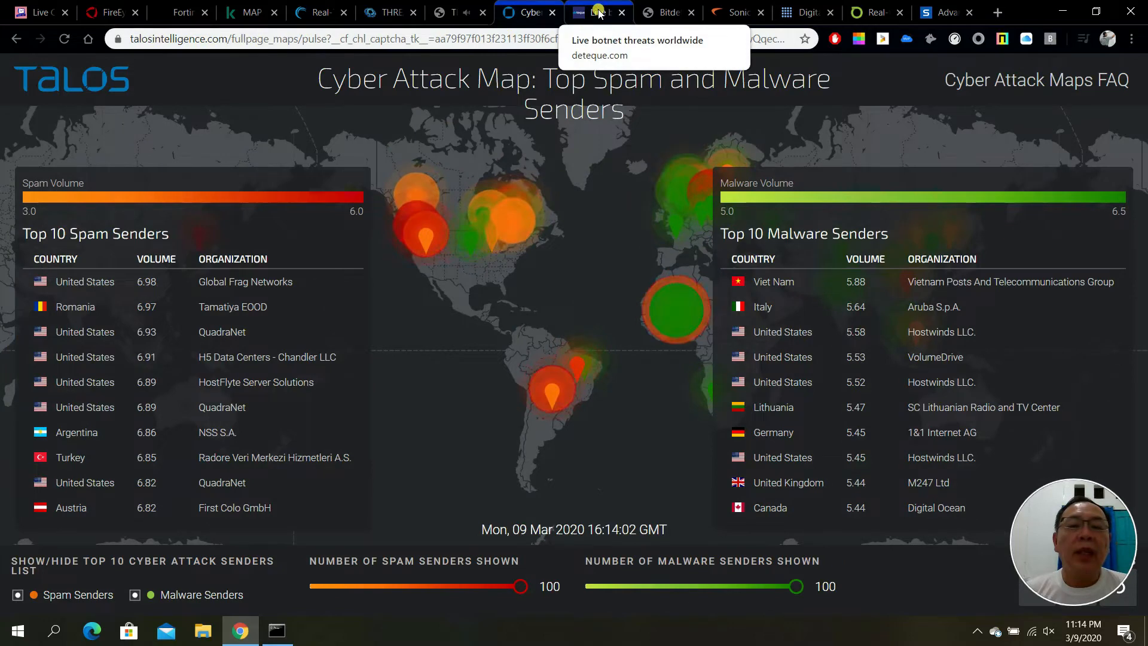
# - View the Deteque worldwide botnet map and inspect one red active botnet location
pyautogui.click(597, 12)
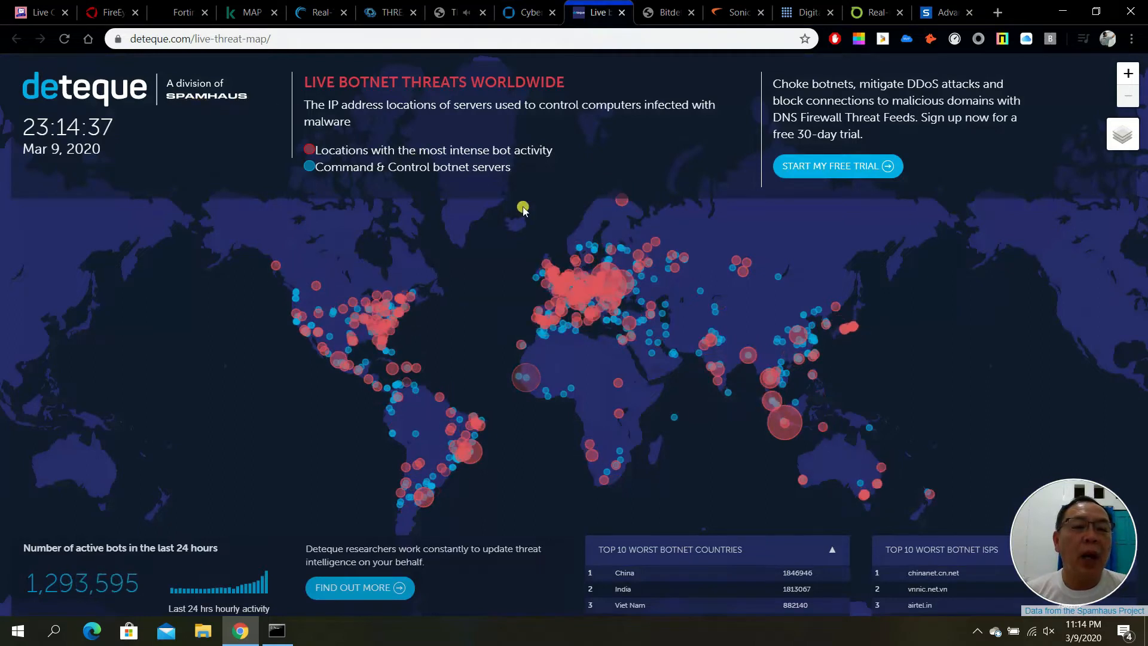
pyautogui.moveTo(370, 310)
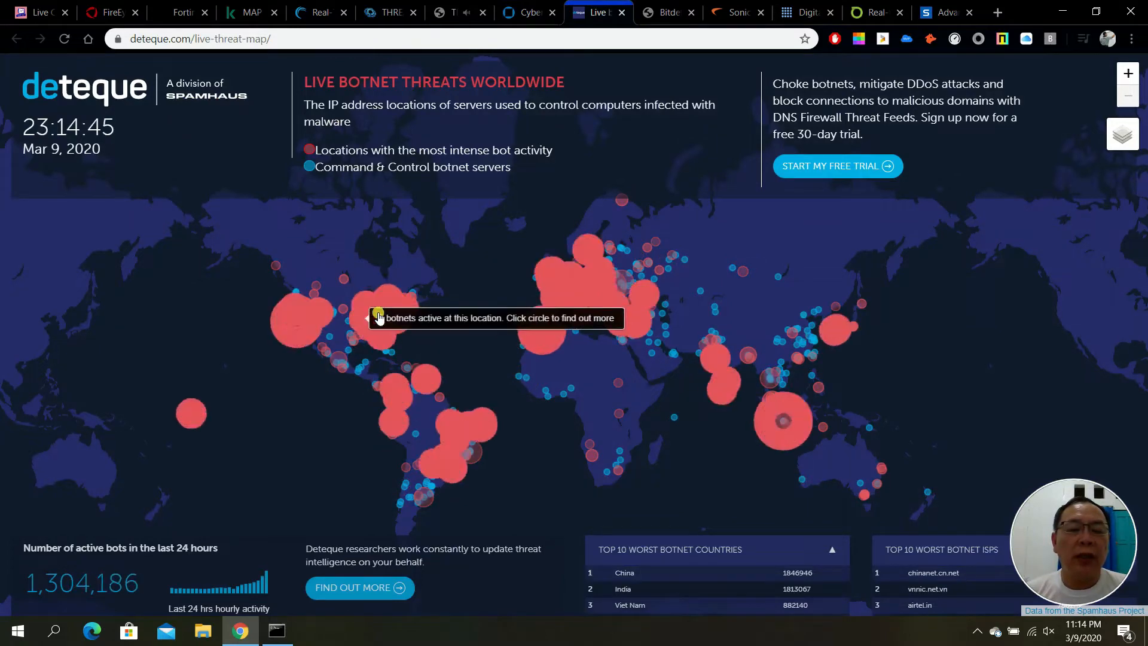
pyautogui.click(375, 316)
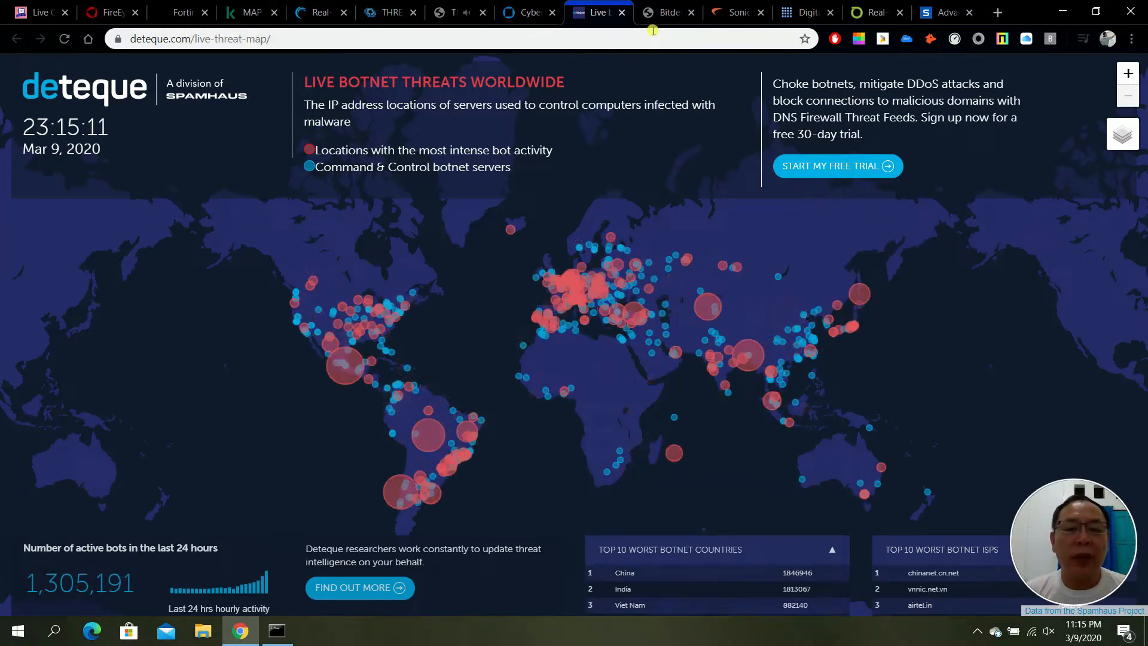
# - View Bitdefender's real-time map with its live spam and infection attacks feed
pyautogui.click(665, 12)
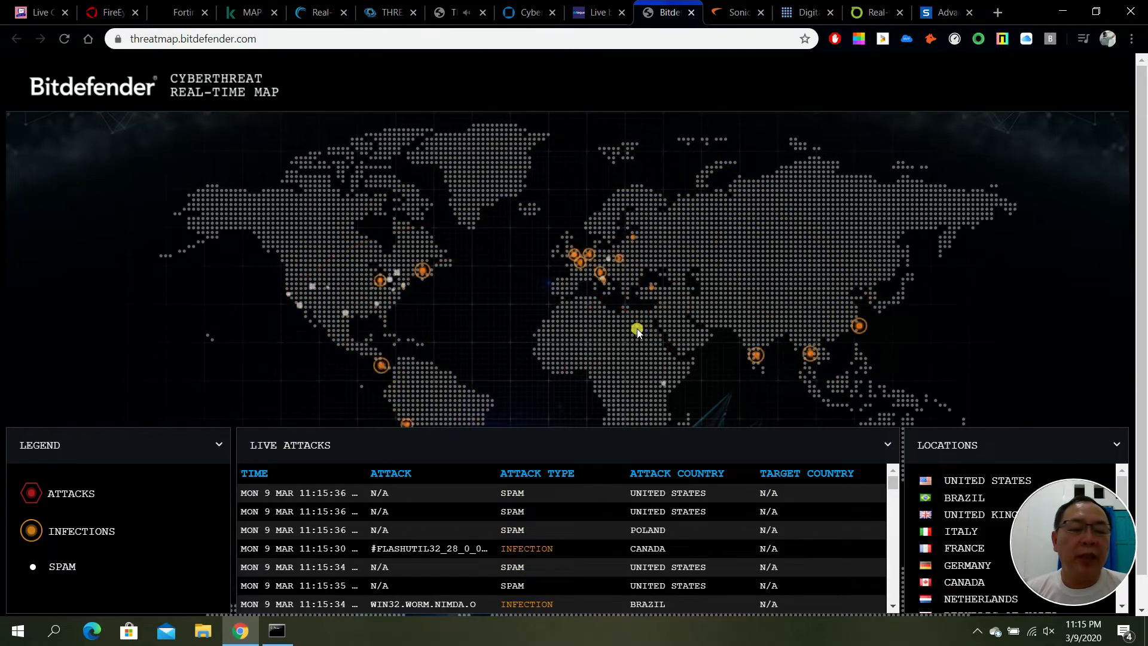
# - View SonicWall's Worldwide Attacks - Live map with top origins, targets and types
pyautogui.click(736, 12)
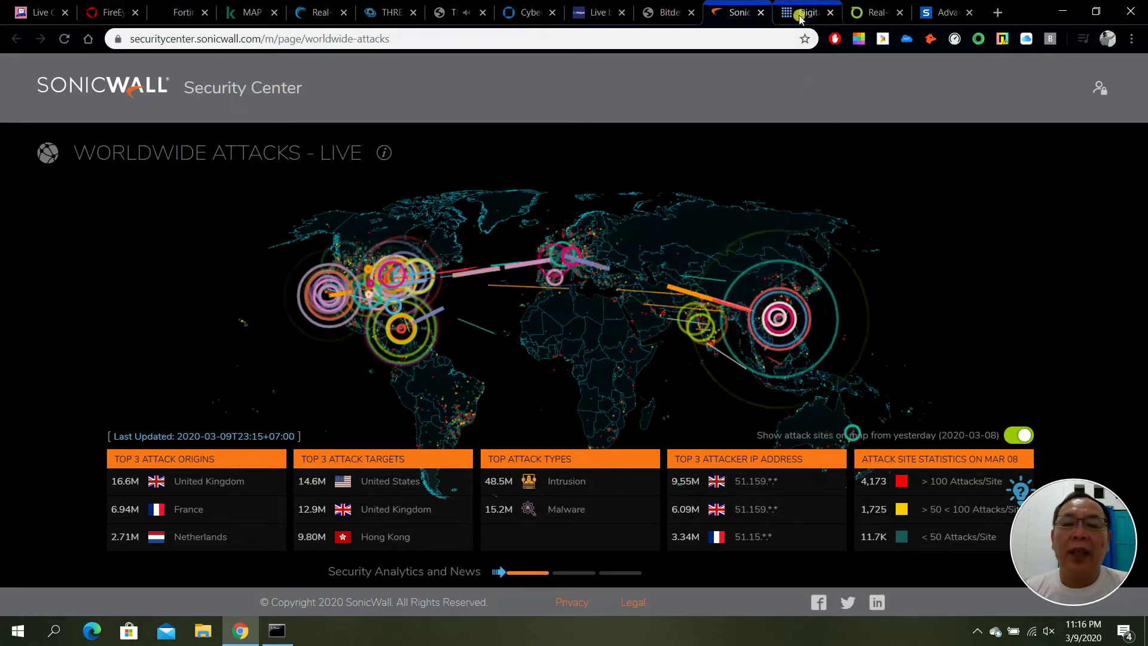
# - View the Digital Attack Map and colour the DDoS arcs by type, source port, duration and destination port
pyautogui.click(800, 12)
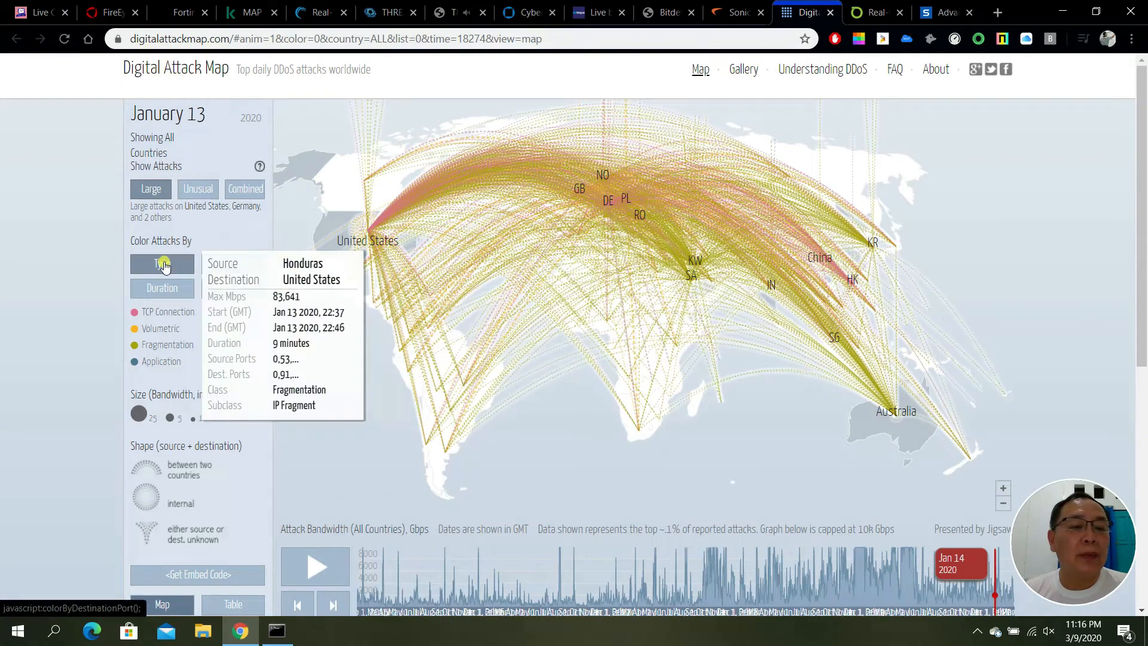
pyautogui.click(233, 264)
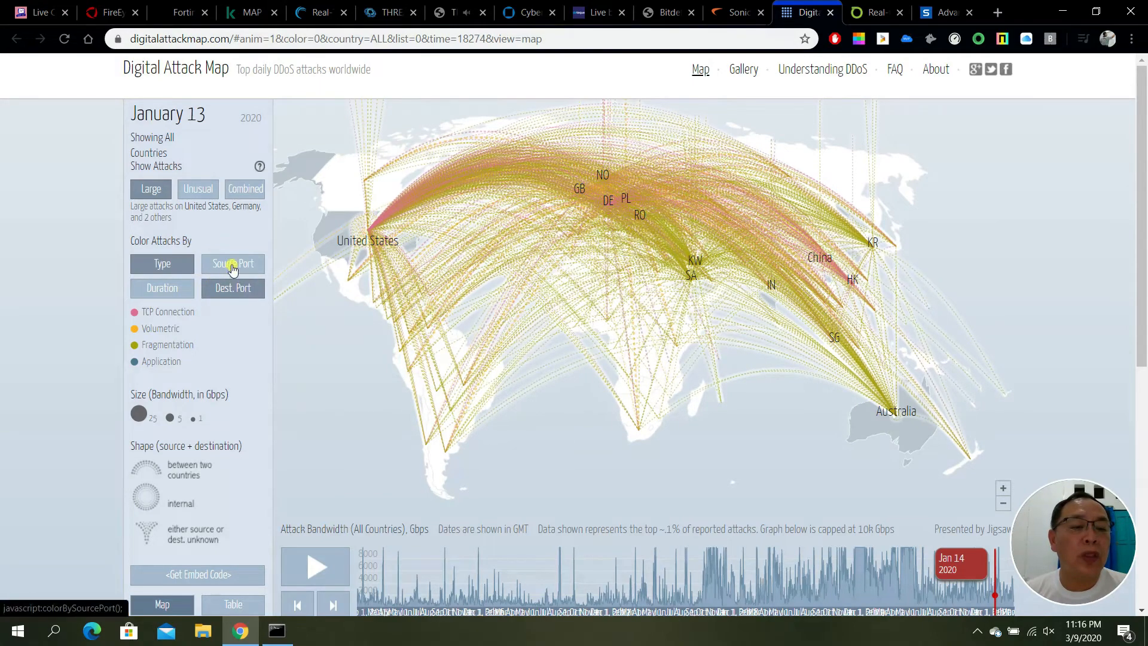
pyautogui.click(161, 288)
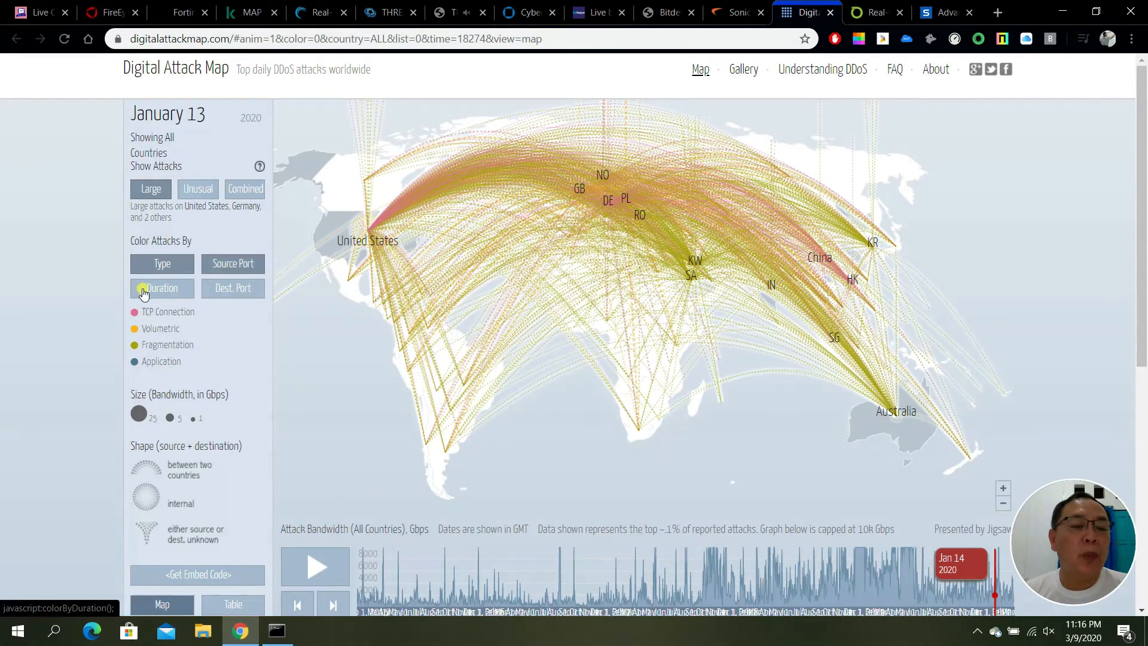
pyautogui.click(232, 288)
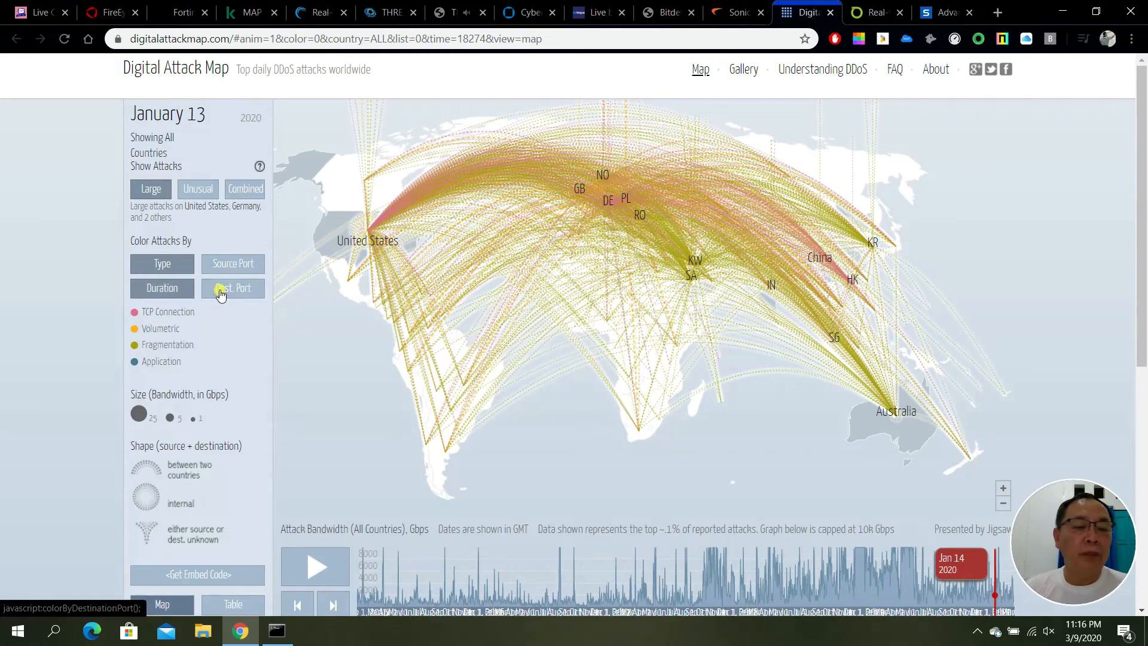
pyautogui.click(233, 288)
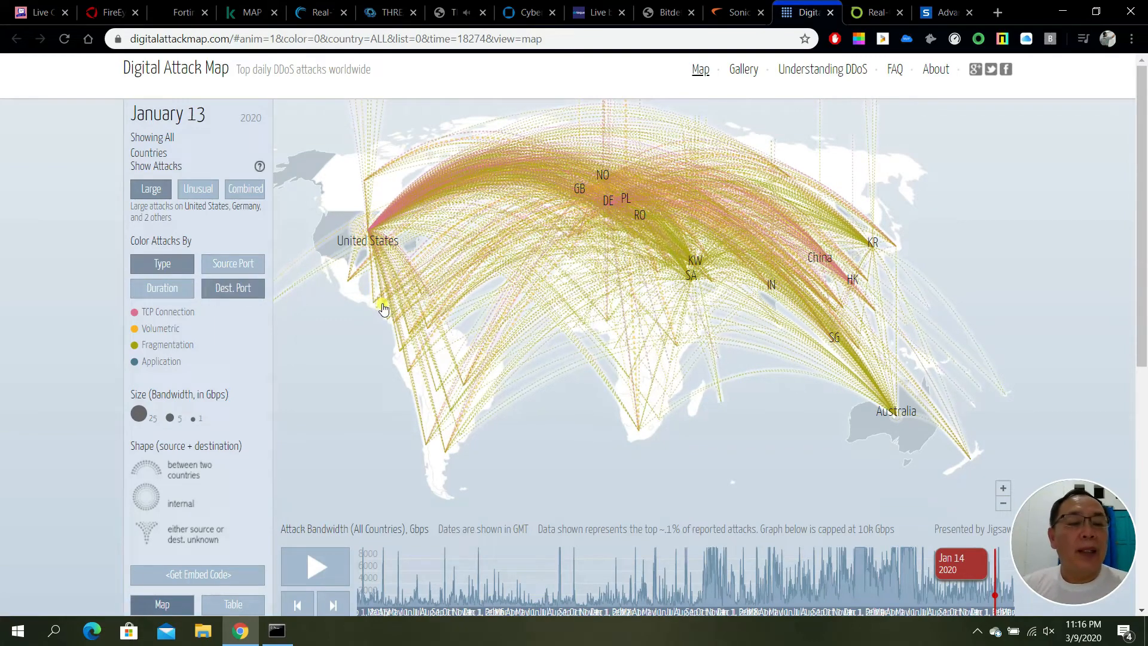
pyautogui.moveTo(725, 267)
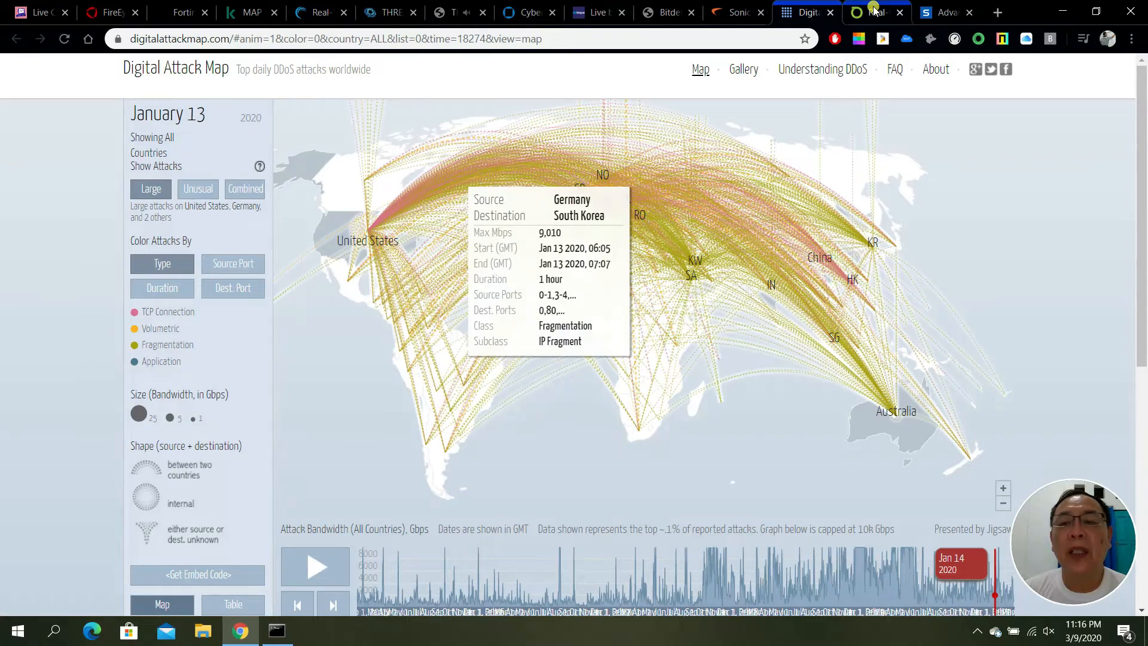
# - Check the Netscout Cyber Threat Horizon, then browse down the Sophos dashboard to its threat map
pyautogui.click(872, 12)
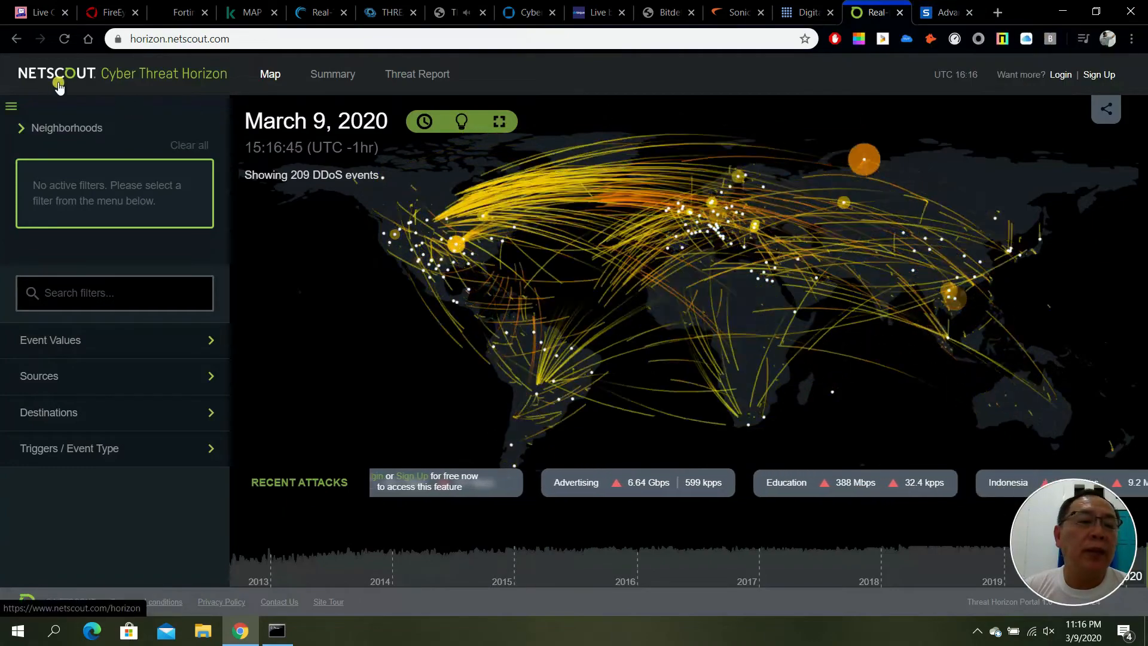
pyautogui.click(944, 12)
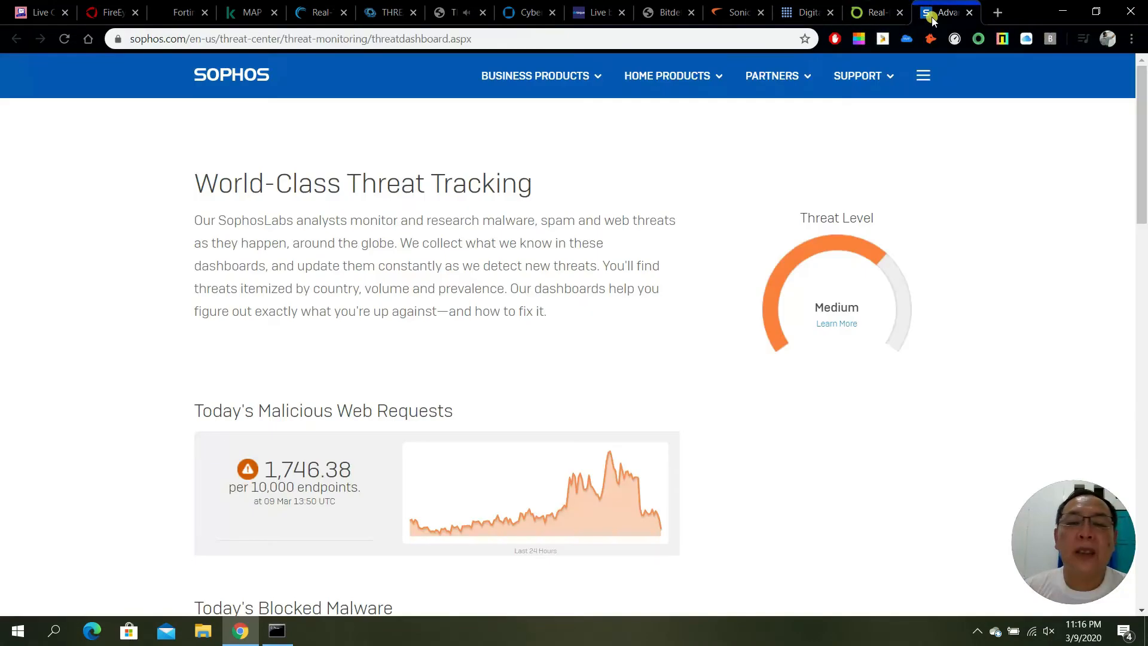
pyautogui.moveTo(551, 205)
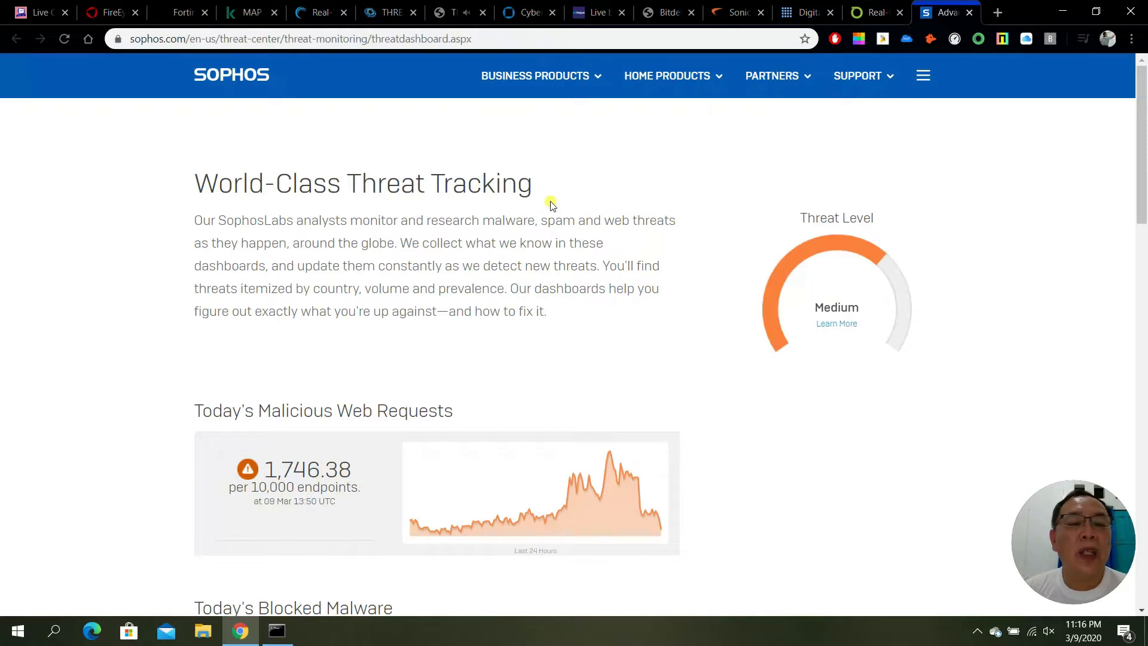
pyautogui.moveTo(455, 224)
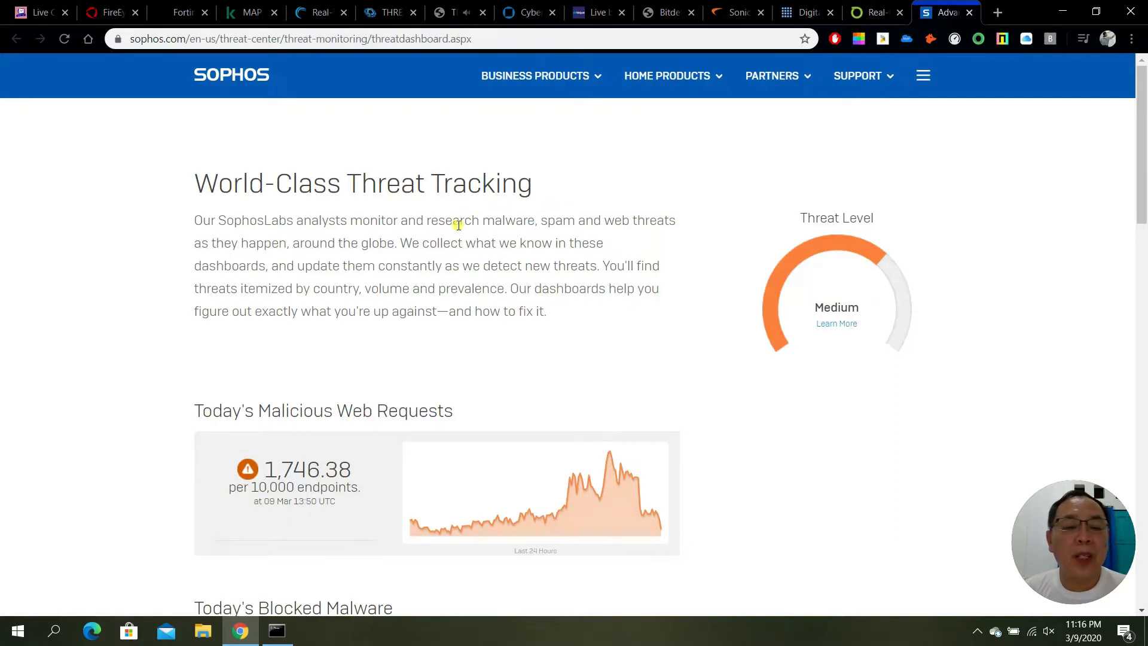
pyautogui.scroll(-3)
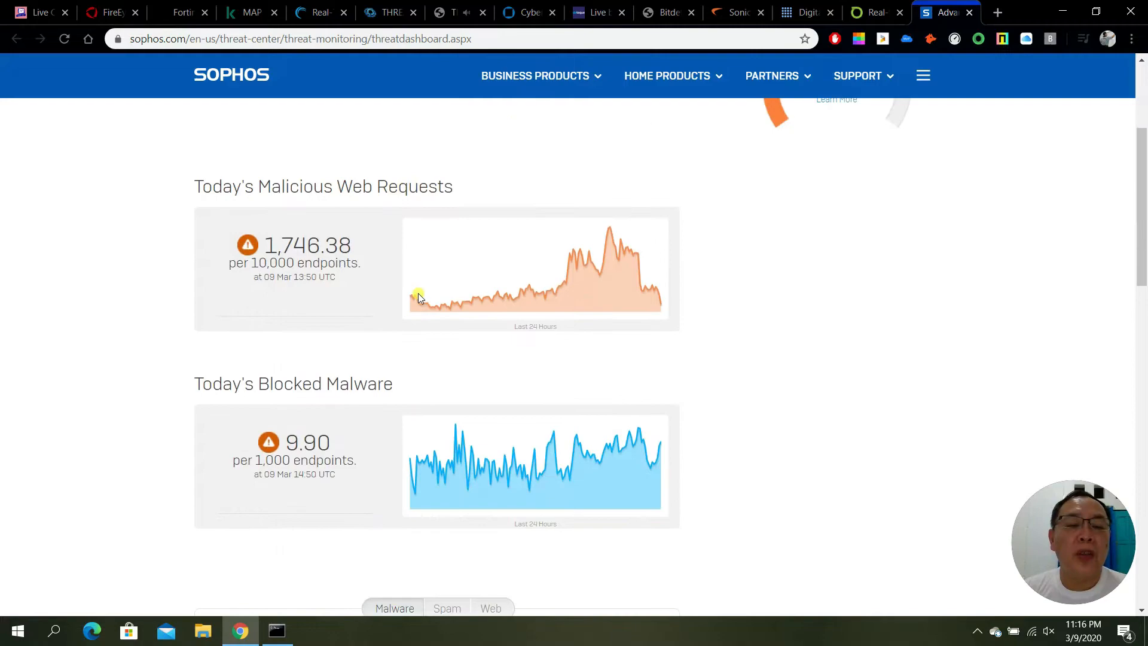
pyautogui.scroll(-3)
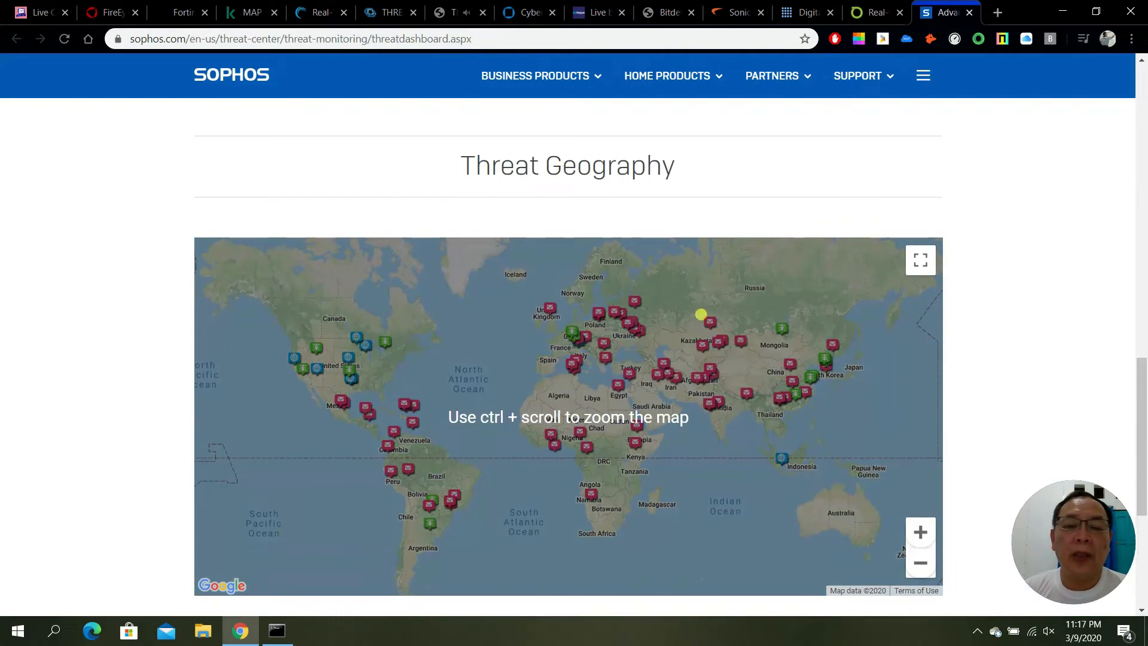
pyautogui.click(920, 259)
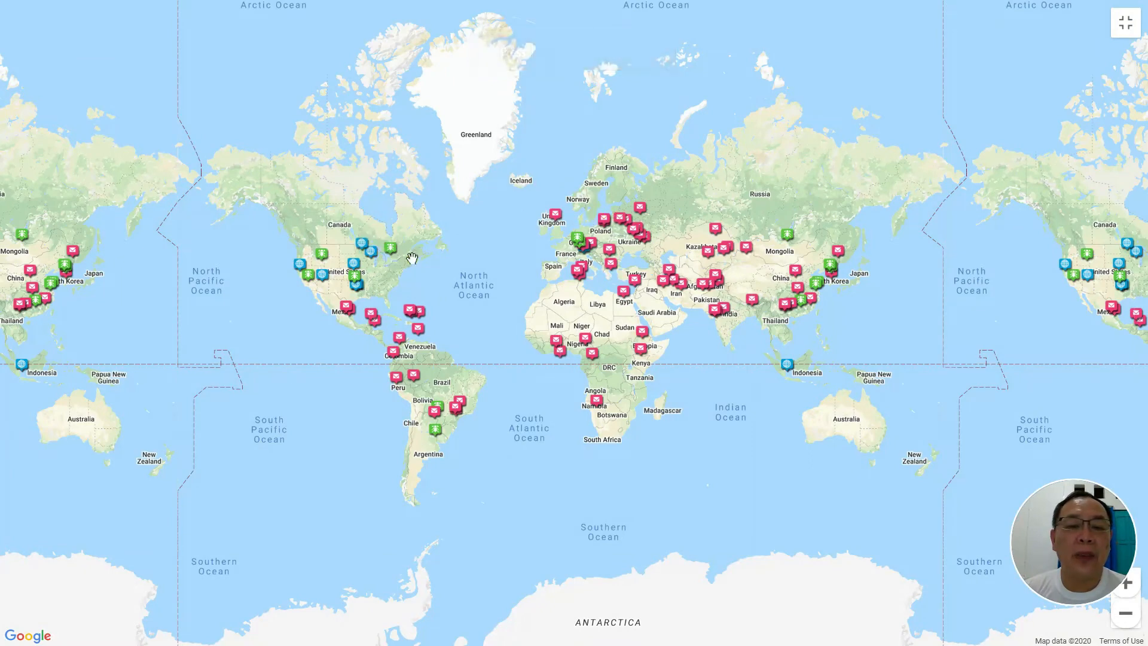
pyautogui.moveTo(578, 213)
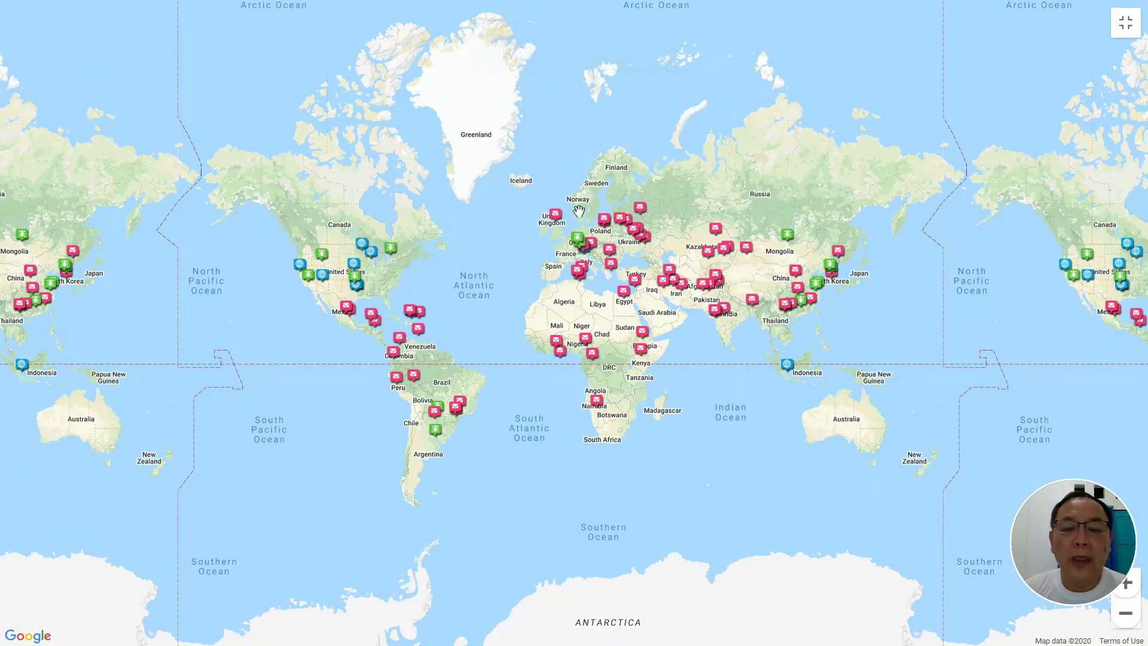
# - Leave the full-screen threat map, return to the dashboard top and start a new page for searching attack maps
pyautogui.click(1124, 23)
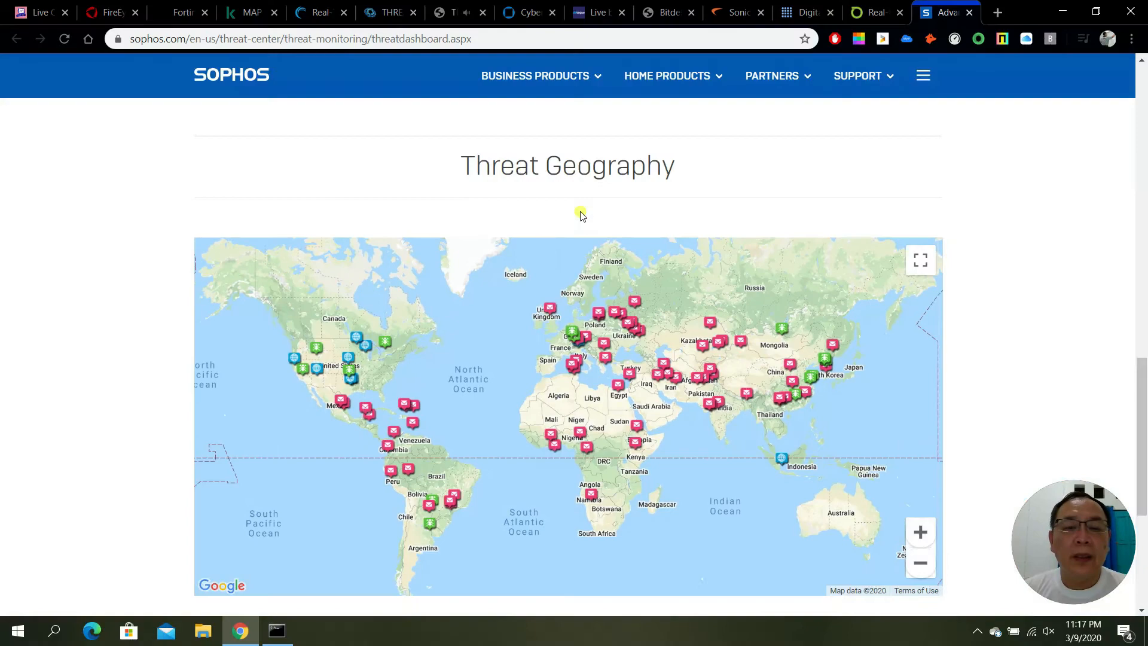
pyautogui.scroll(-3)
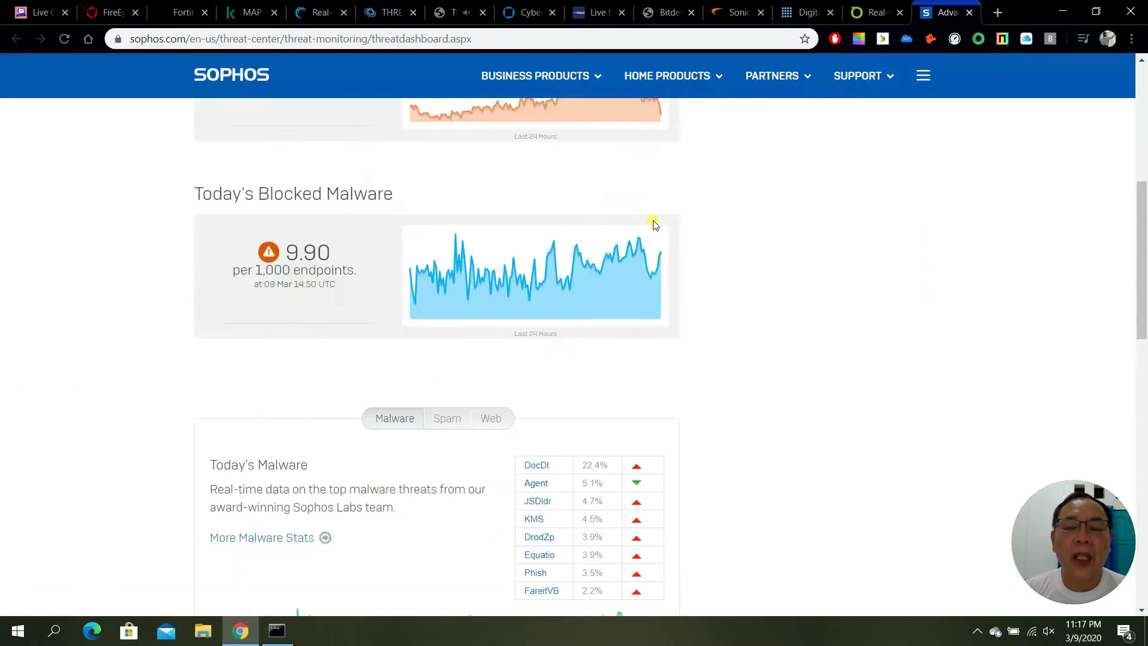
pyautogui.scroll(3)
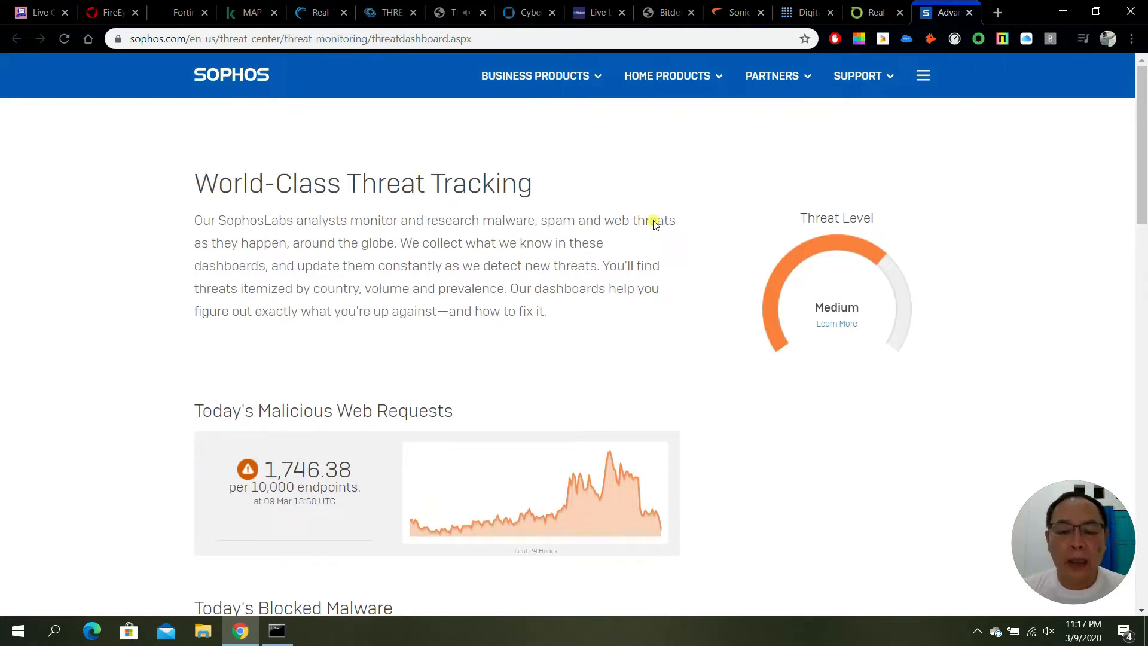
pyautogui.click(997, 12)
pyautogui.write('cyber attack map')
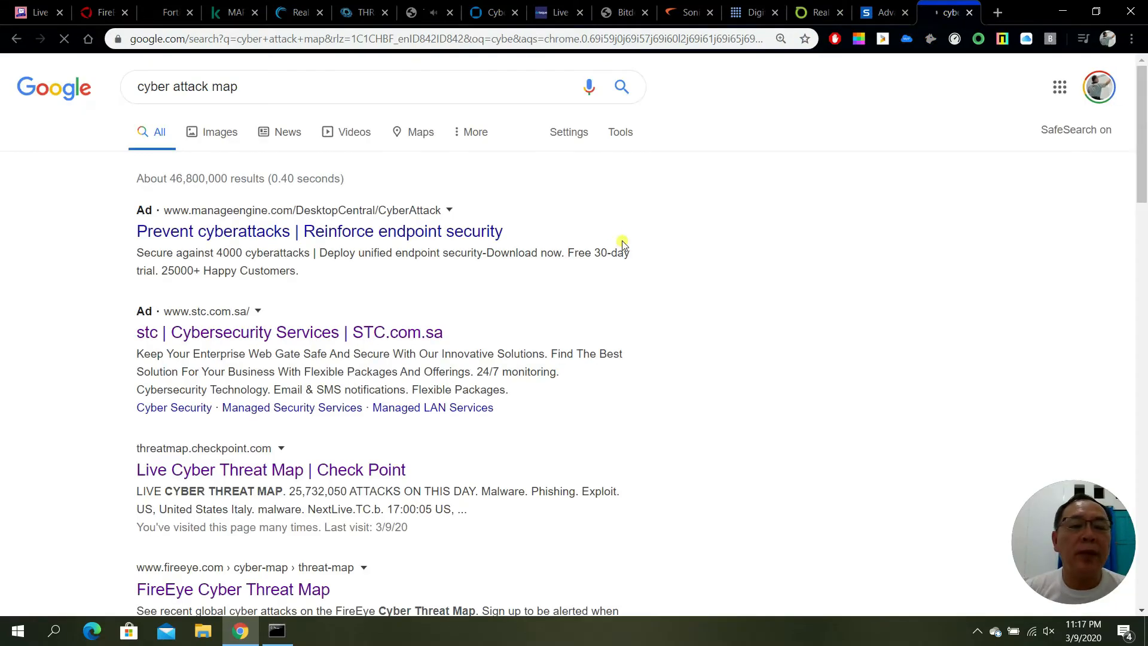
# - Browse the 'cyber attack map' results and switch to the image results
pyautogui.scroll(-3)
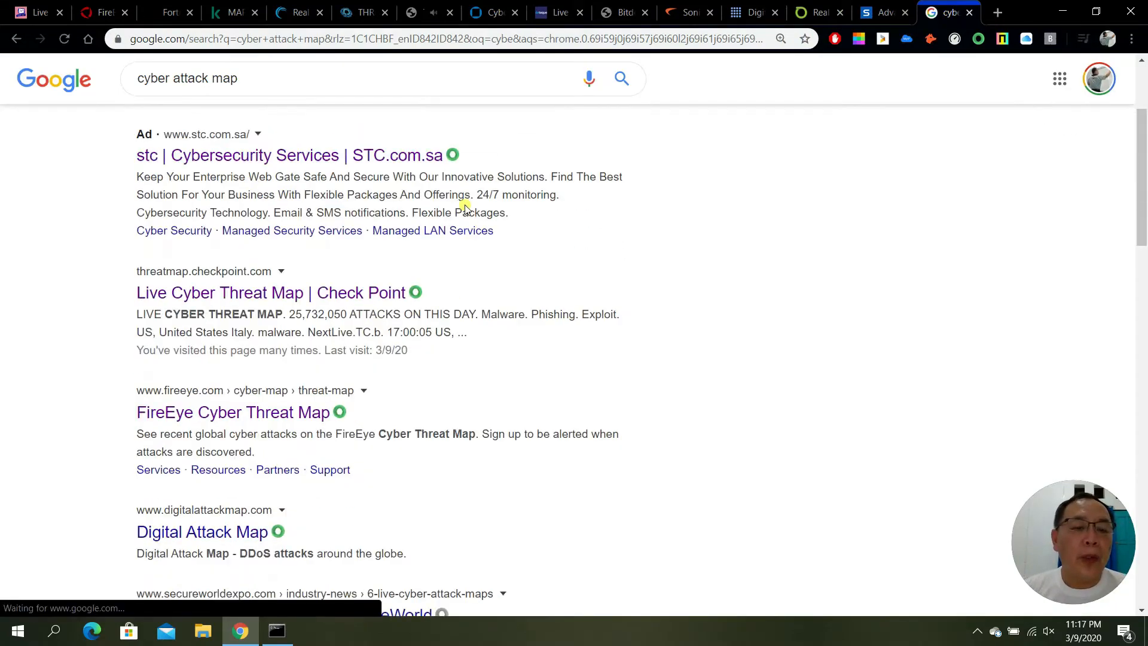
pyautogui.scroll(-3)
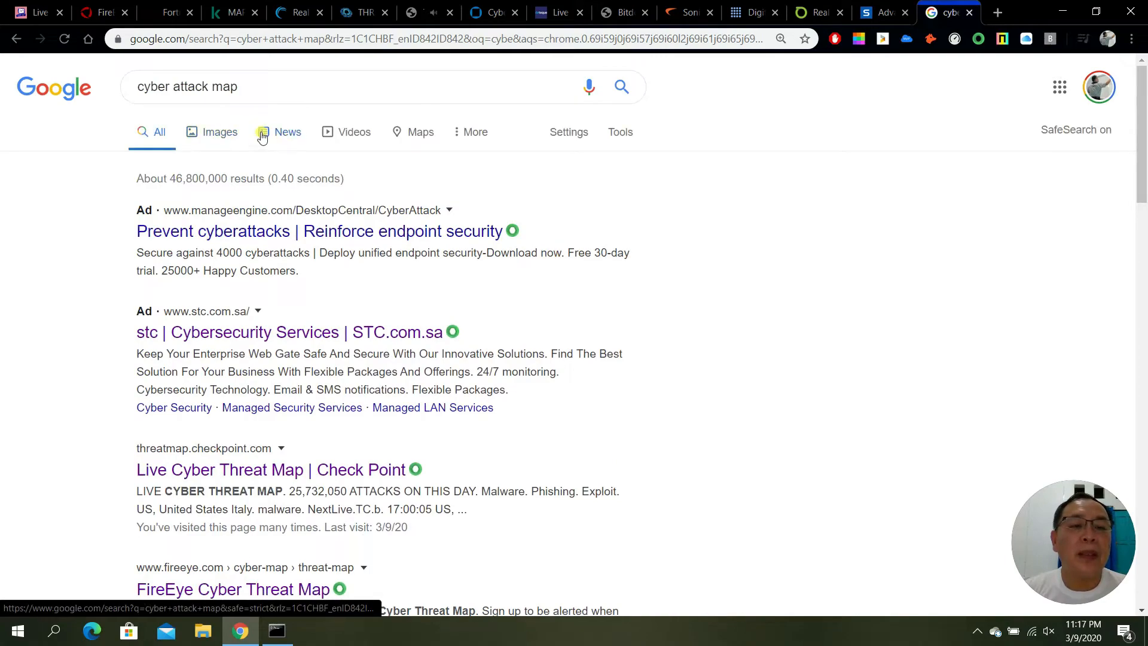
pyautogui.click(220, 131)
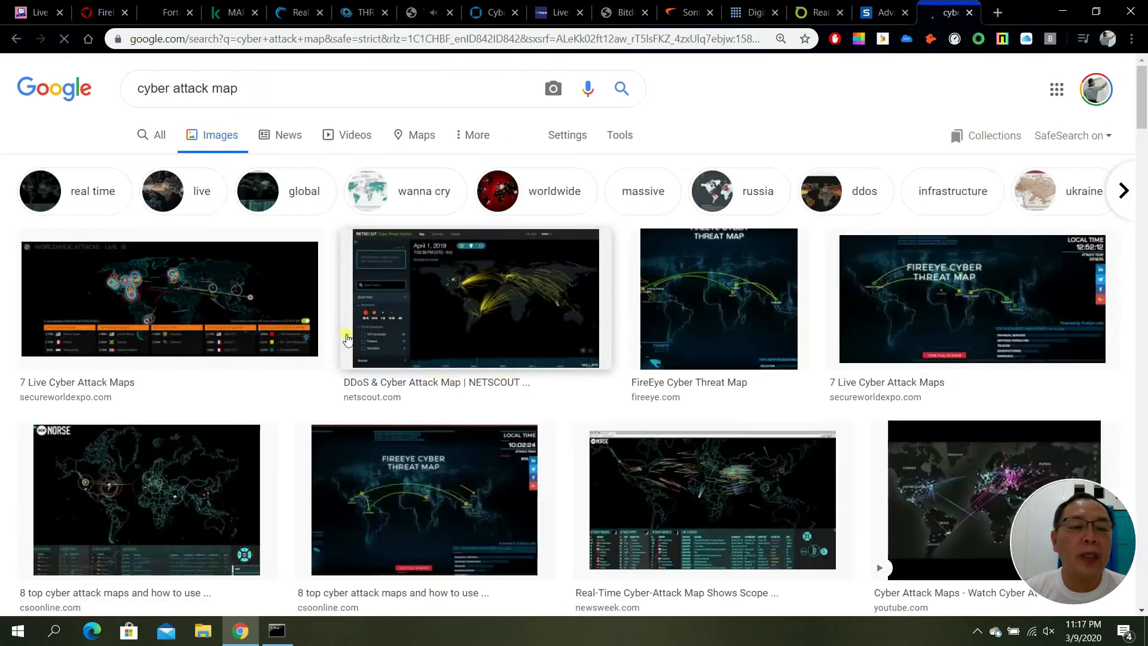
pyautogui.scroll(-3)
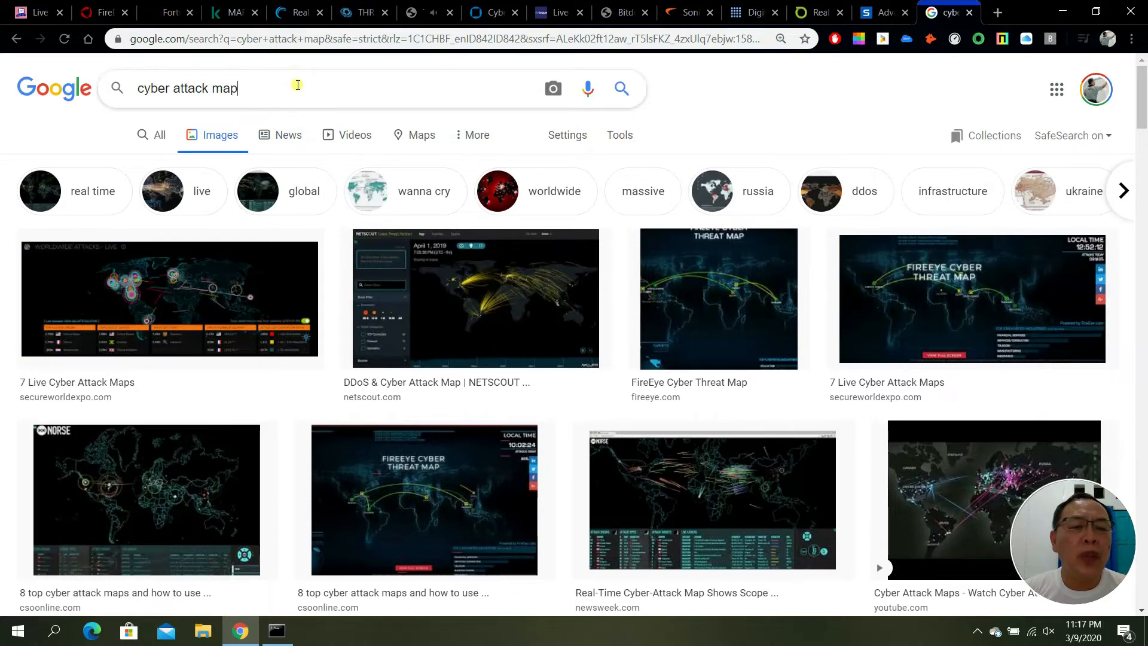
# - Refine the query with 'norse' and preview the Norse Corp Map - Global View image
pyautogui.write('norse')
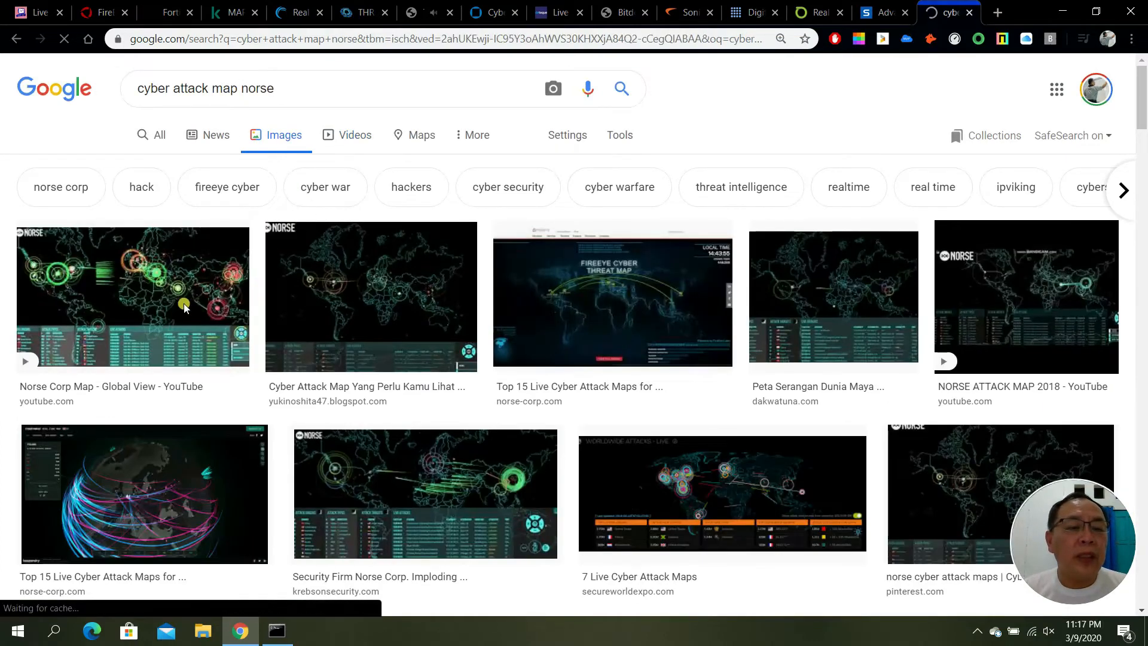
pyautogui.click(159, 135)
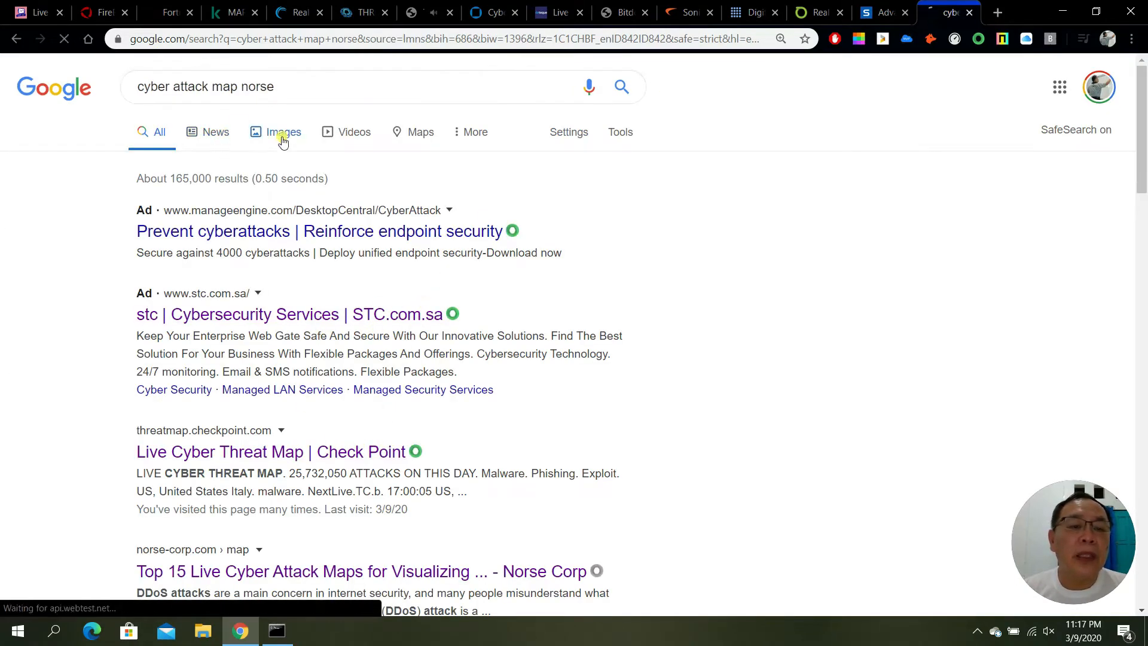
pyautogui.click(284, 131)
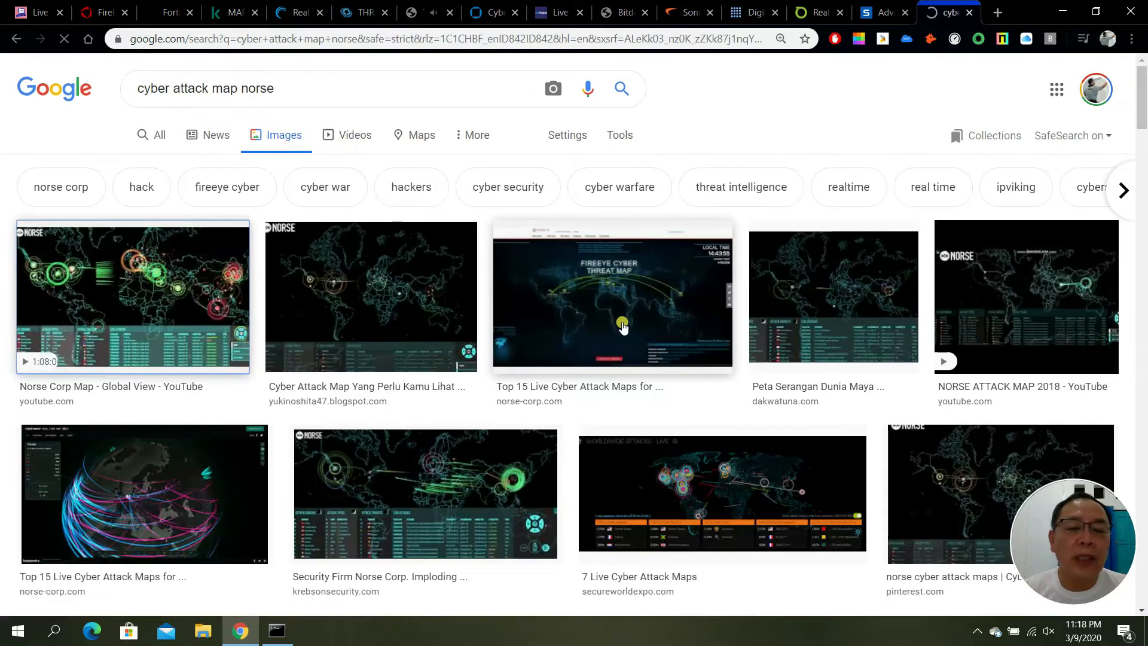
pyautogui.click(132, 297)
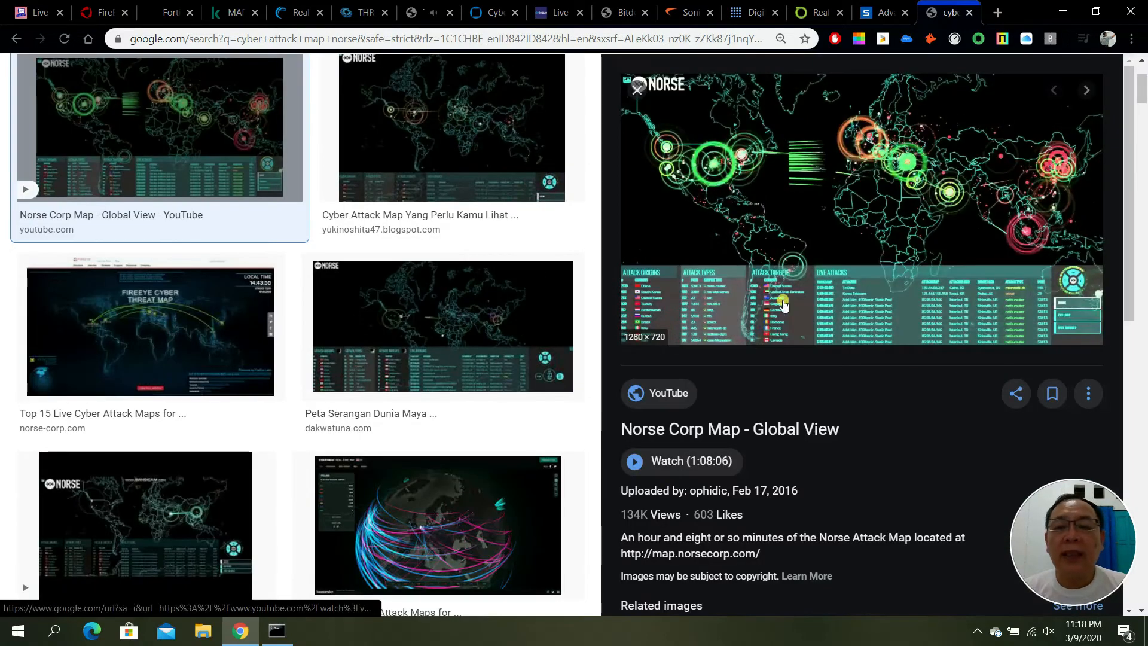
# - Play the Norse Corp Map - Global View video on YouTube in full screen, then move to otx.alienvault.com
pyautogui.click(679, 460)
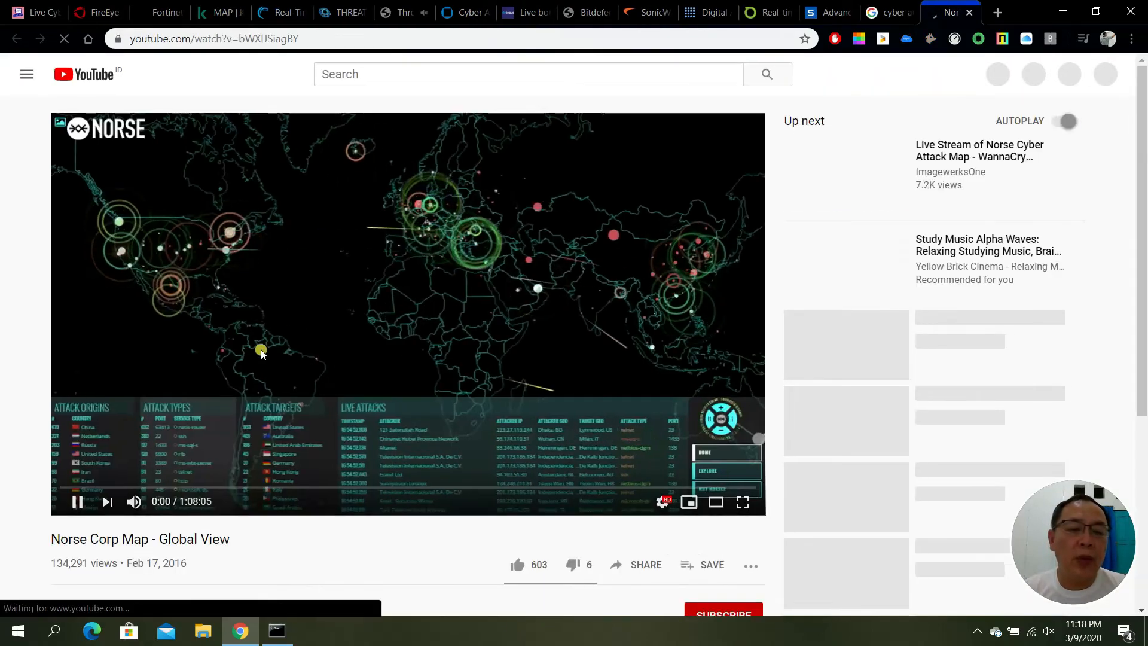
pyautogui.click(742, 501)
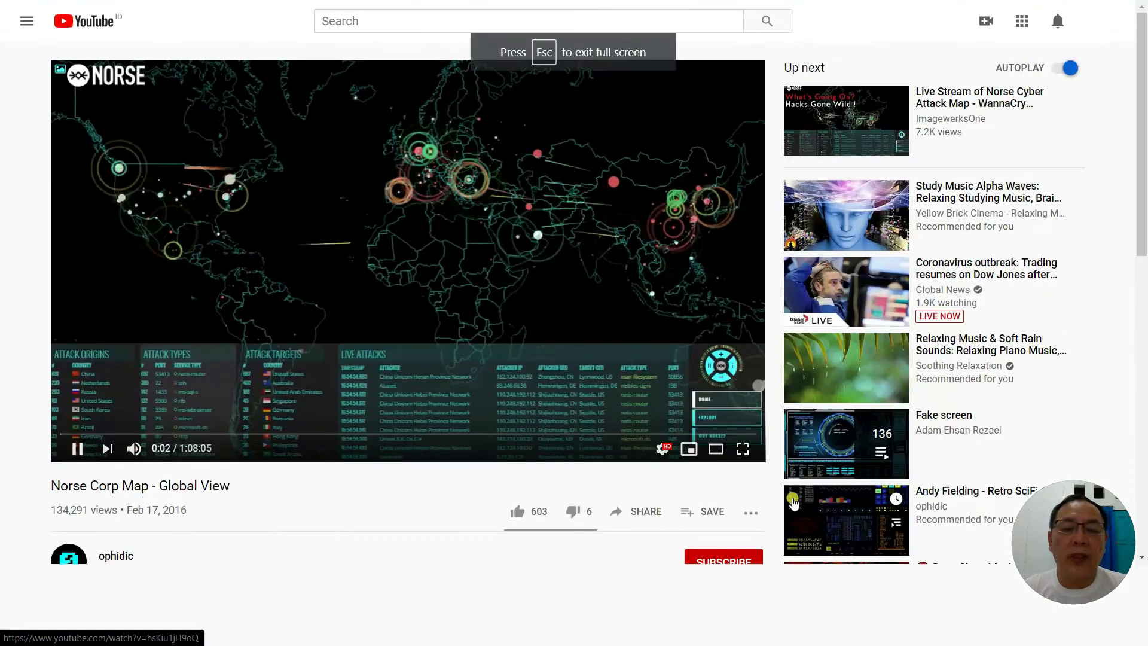
pyautogui.click(741, 448)
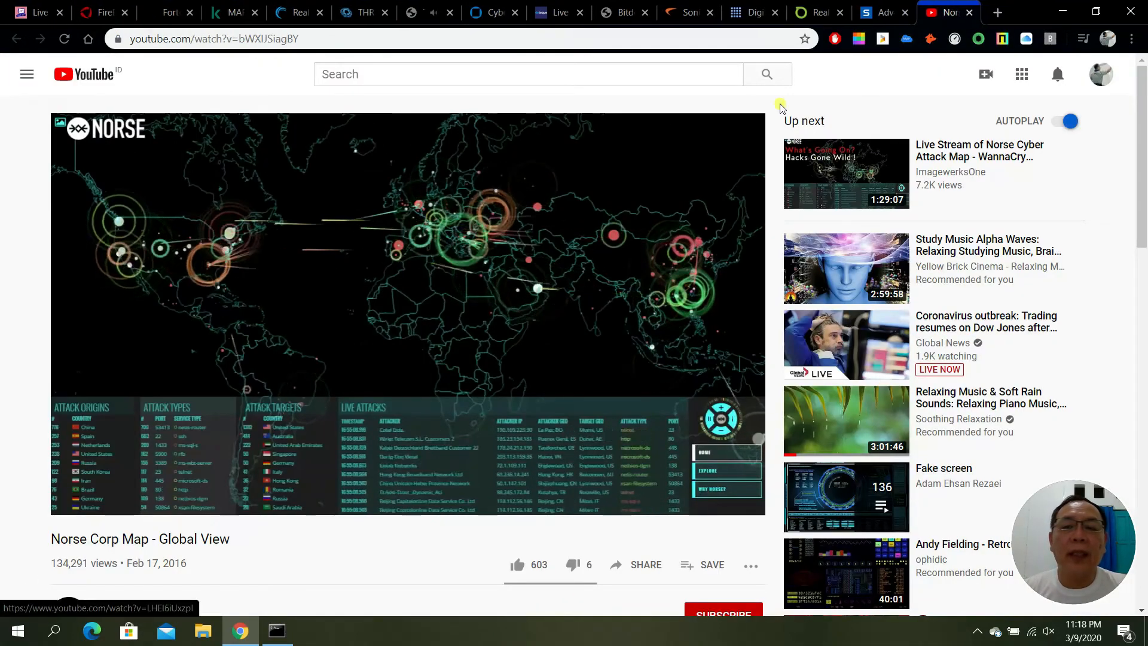
pyautogui.click(813, 12)
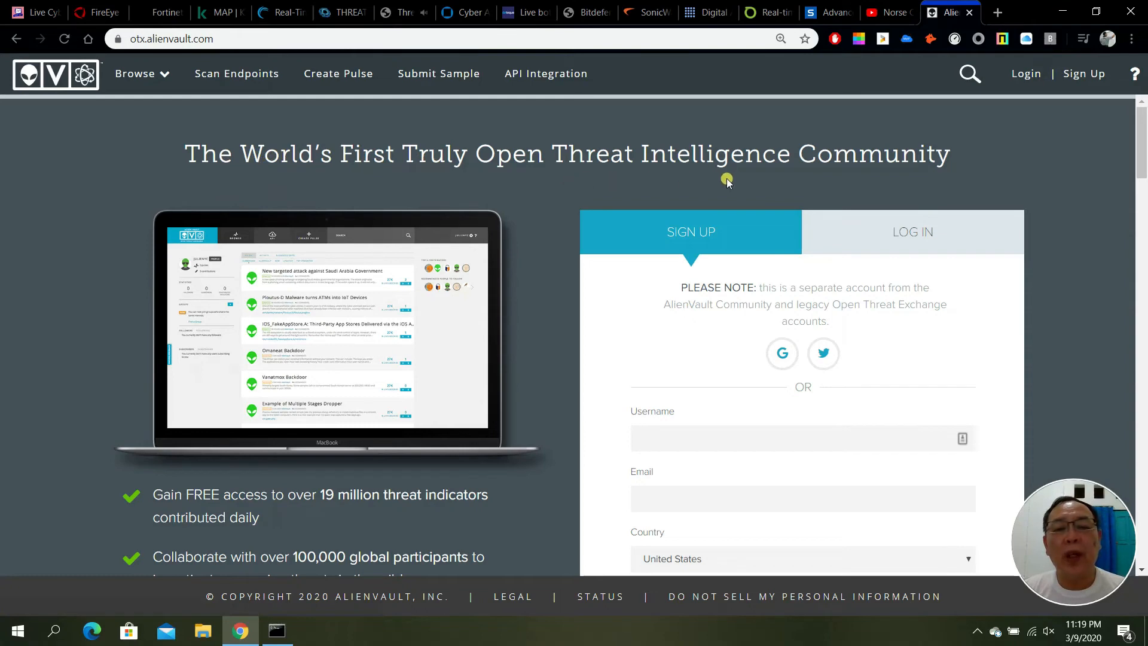
# - Read through the OTX community benefits, return to the top and go back to the Check Point ThreatCloud map
pyautogui.scroll(-3)
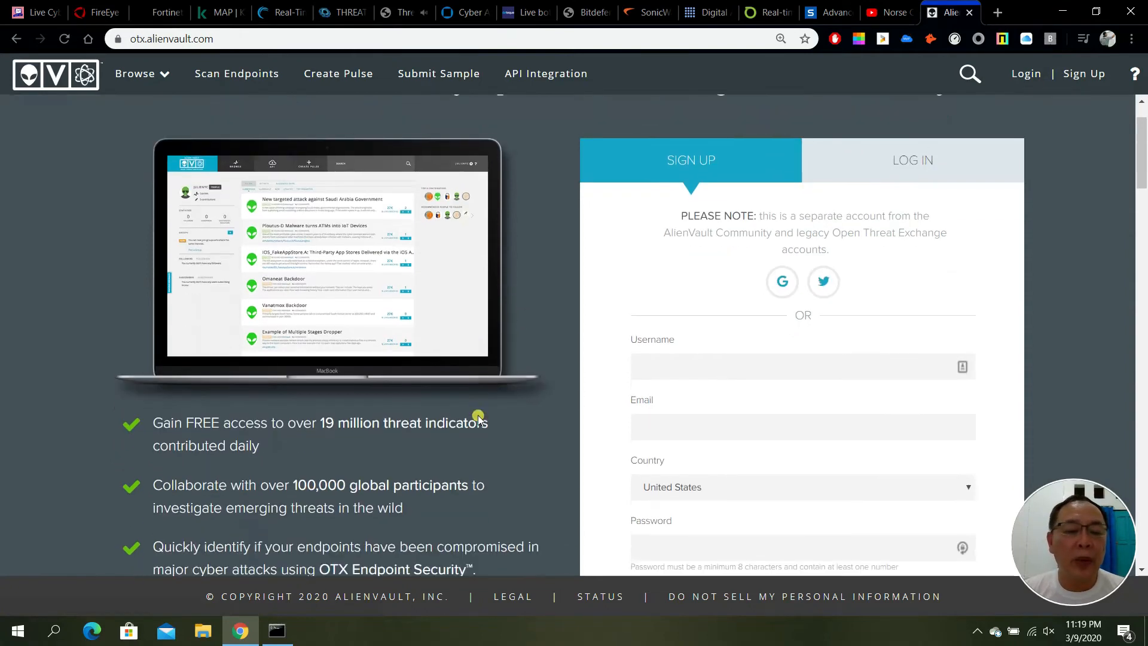
pyautogui.scroll(-3)
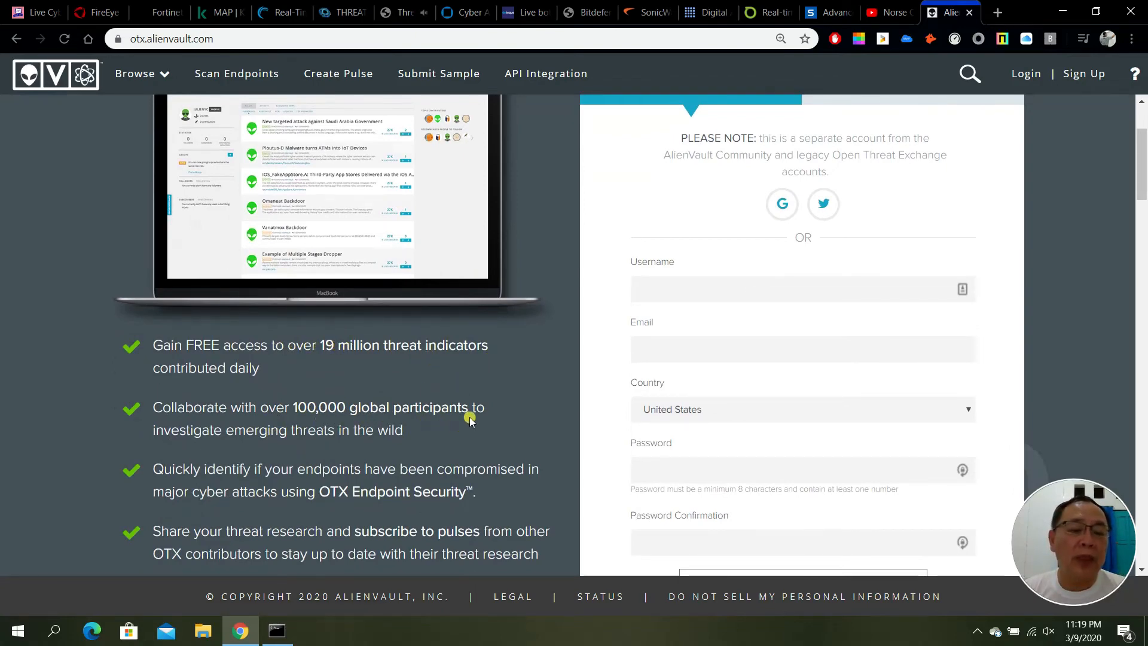
pyautogui.scroll(3)
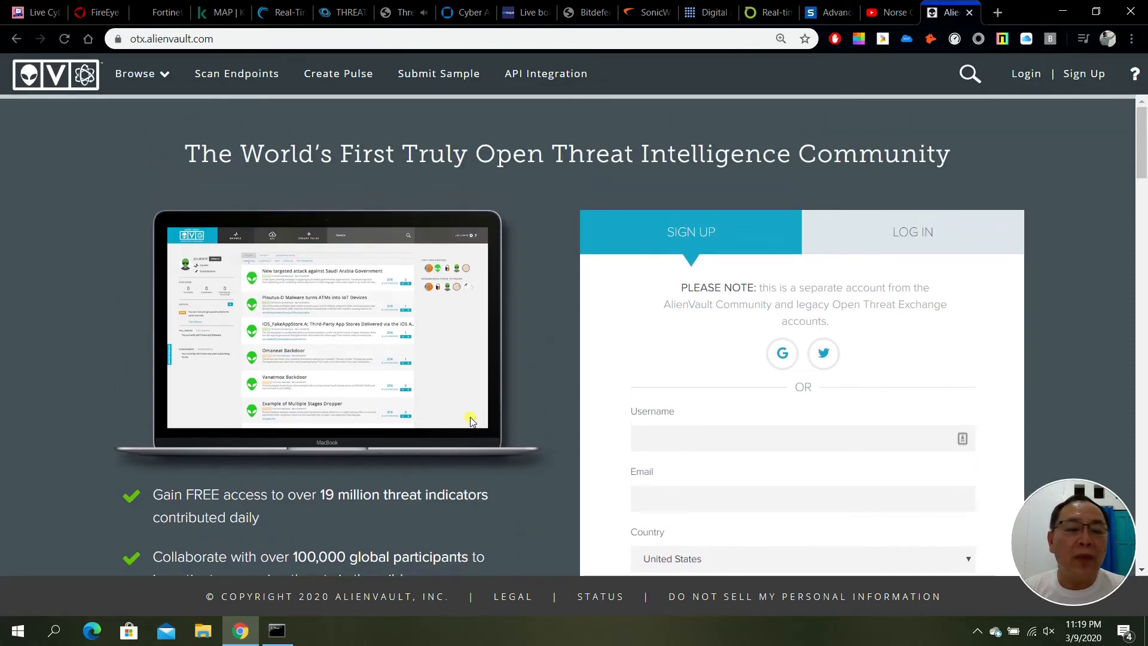
pyautogui.moveTo(394, 315)
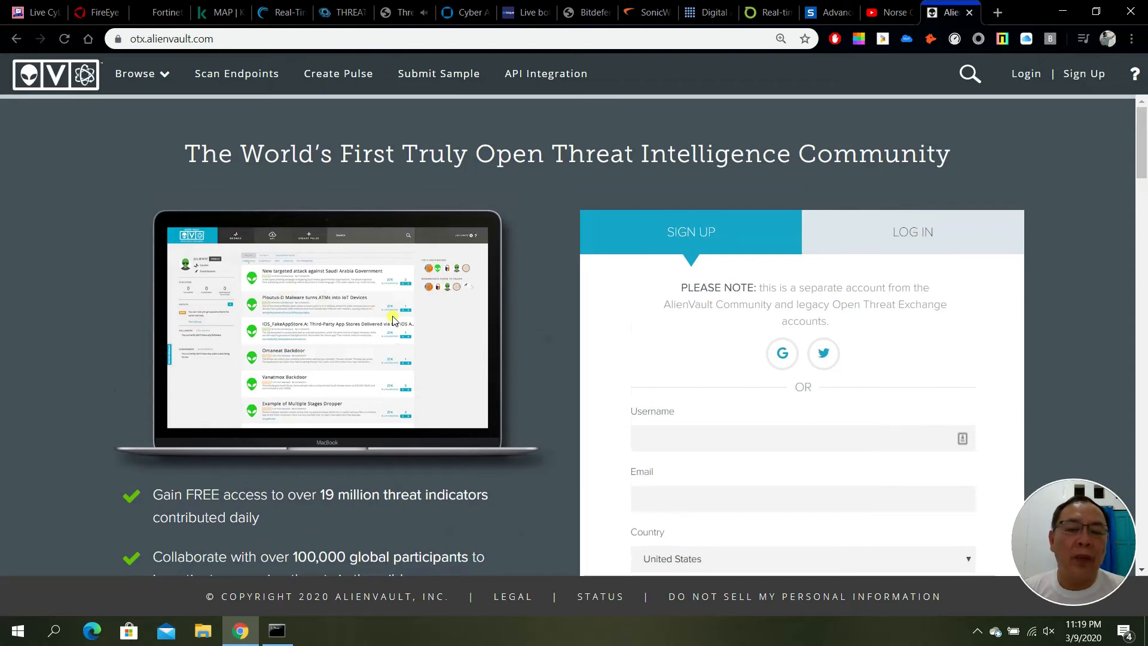
pyautogui.moveTo(403, 307)
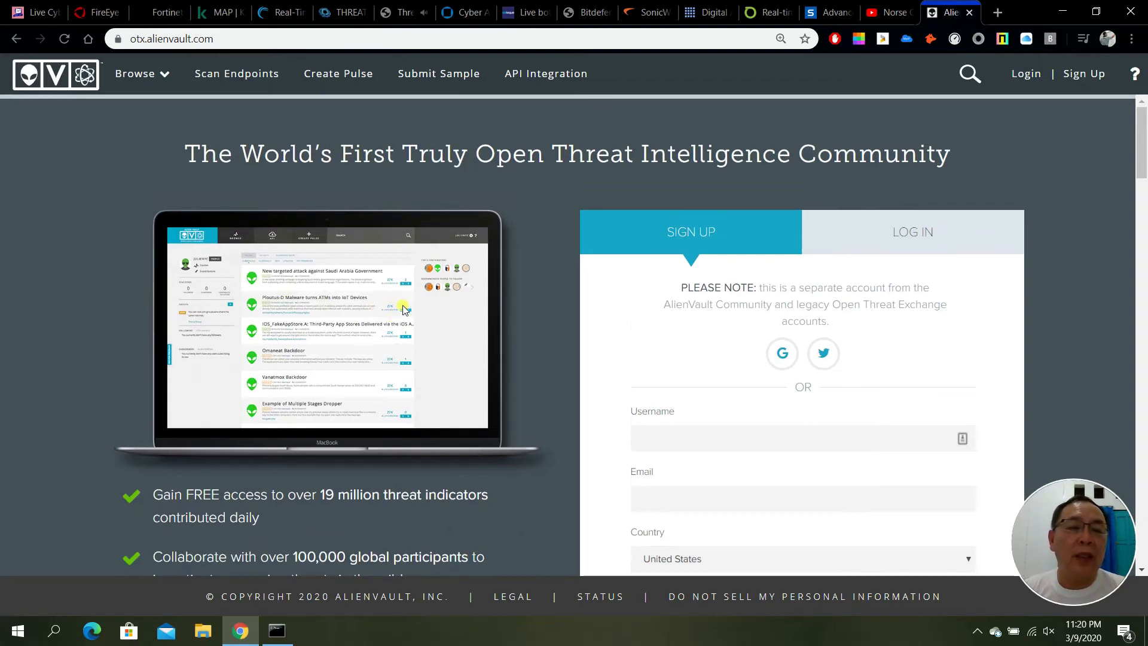
pyautogui.moveTo(562, 311)
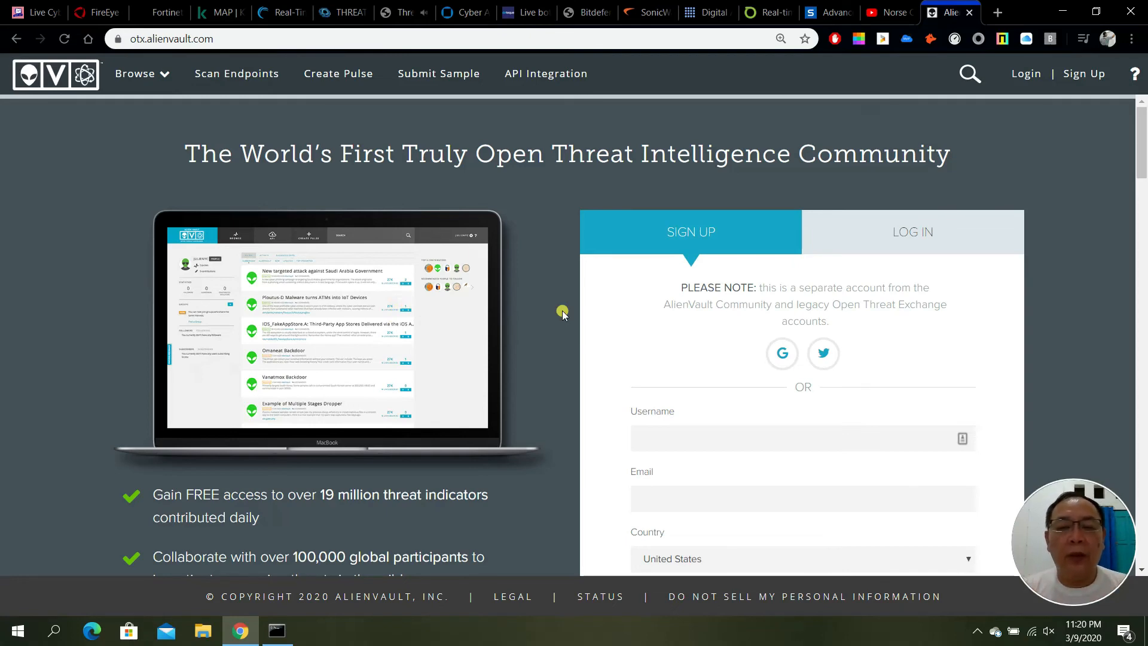
pyautogui.click(100, 12)
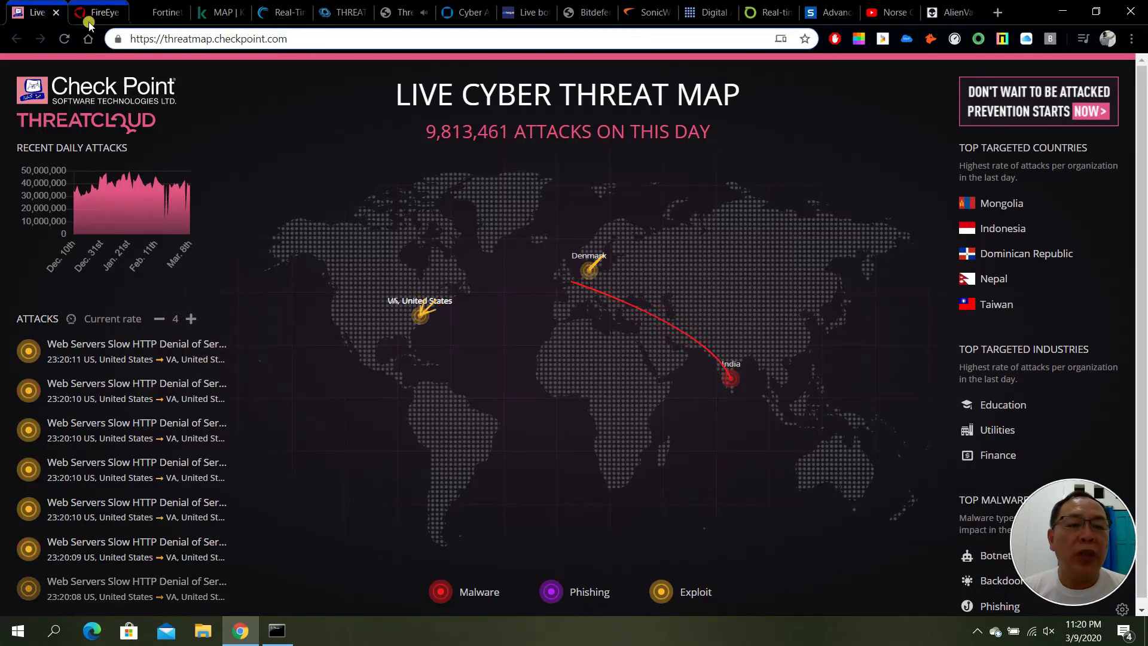
# - Flip through the FireEye, Fortinet, Check Point and Akamai maps, finishing on the LookingGlass Threat Map
pyautogui.click(99, 12)
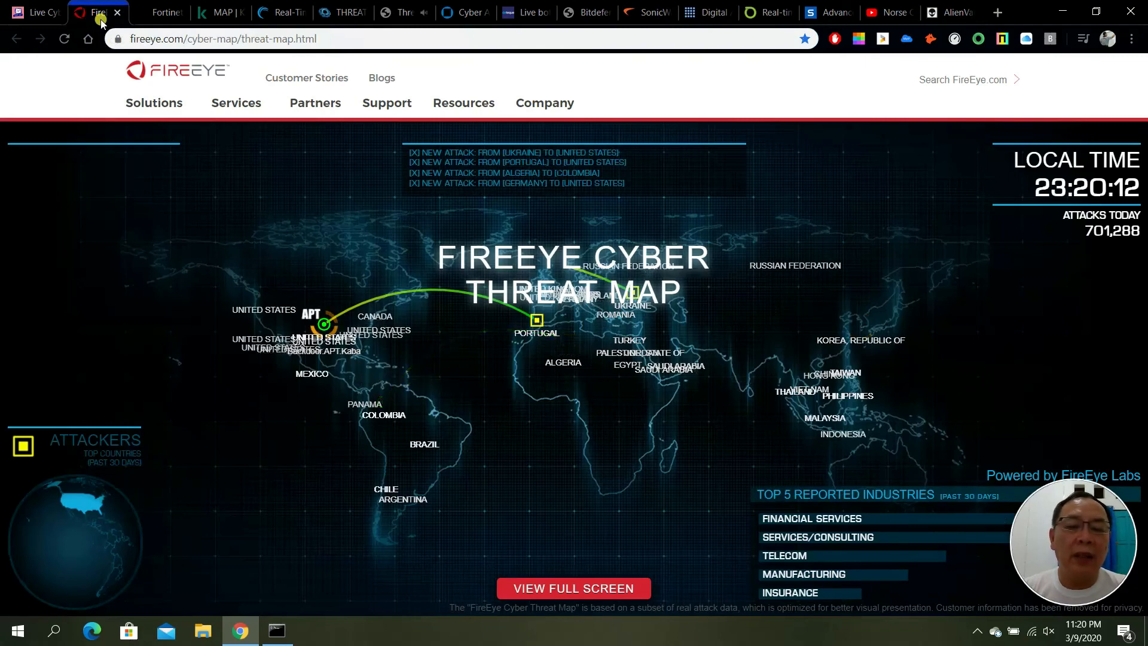
pyautogui.click(154, 12)
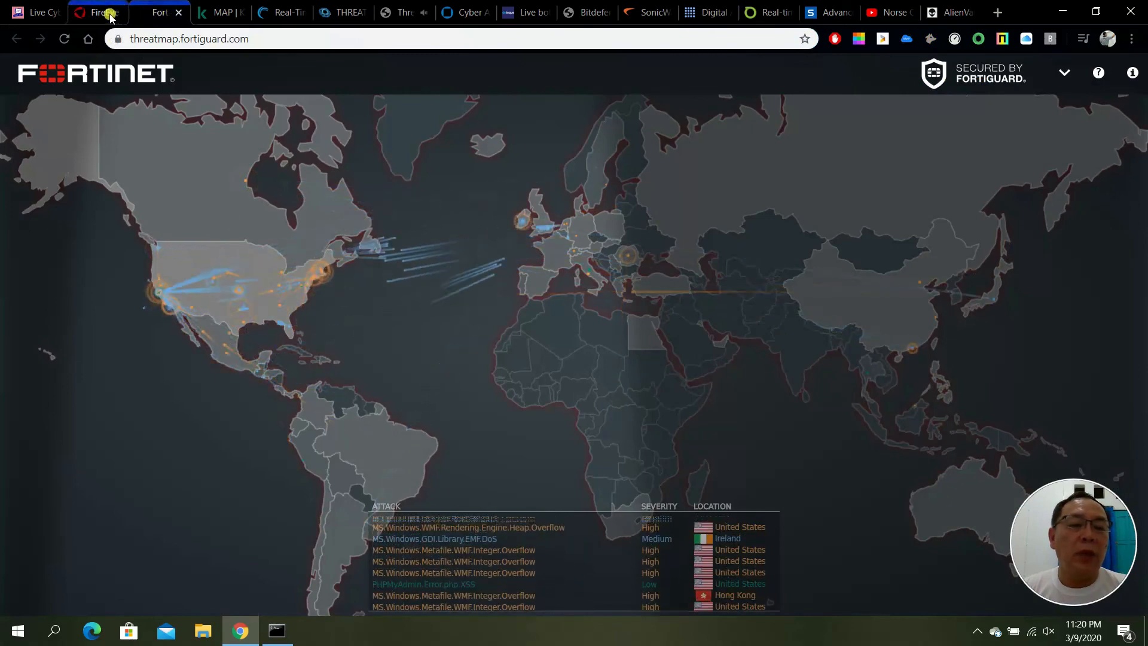
pyautogui.click(33, 12)
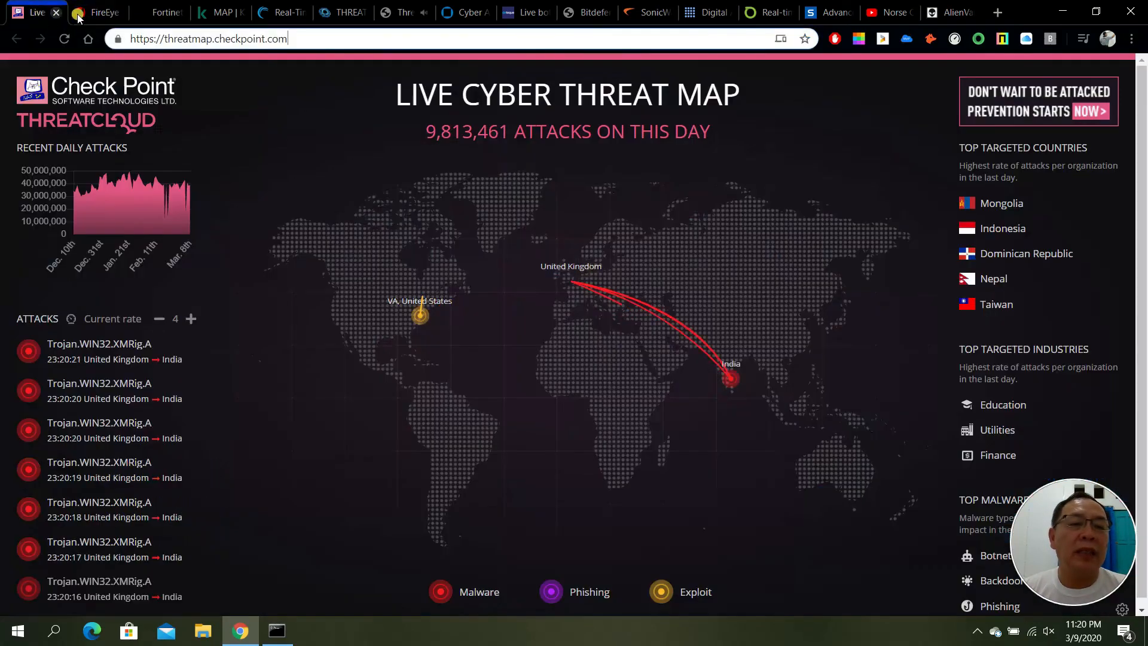
pyautogui.click(220, 12)
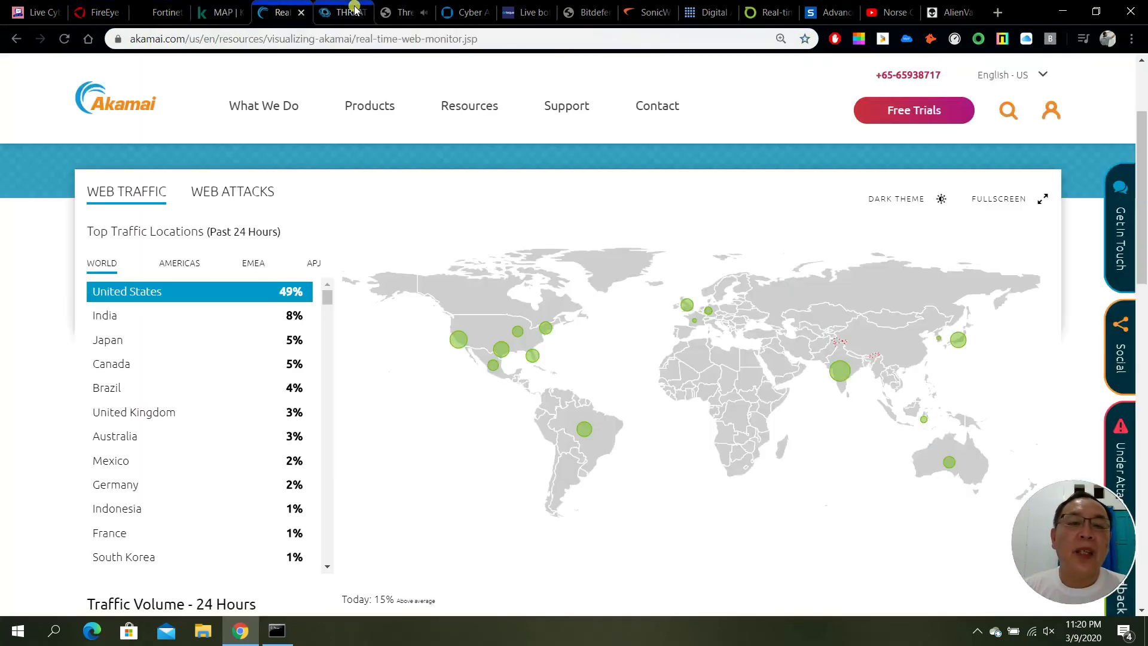
pyautogui.click(343, 12)
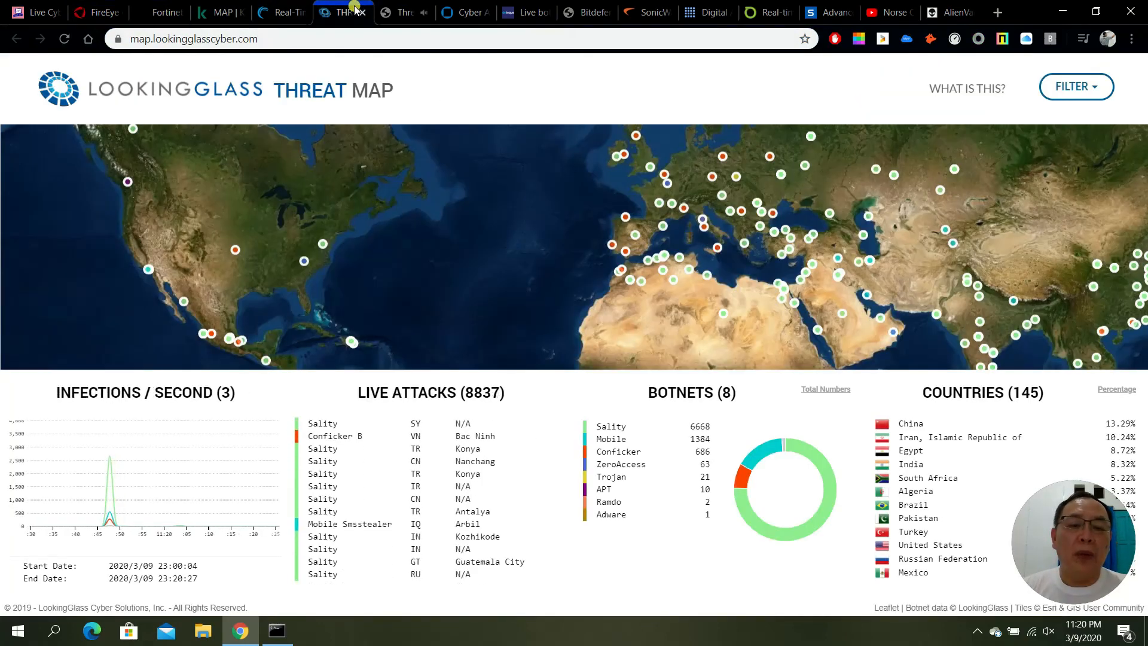